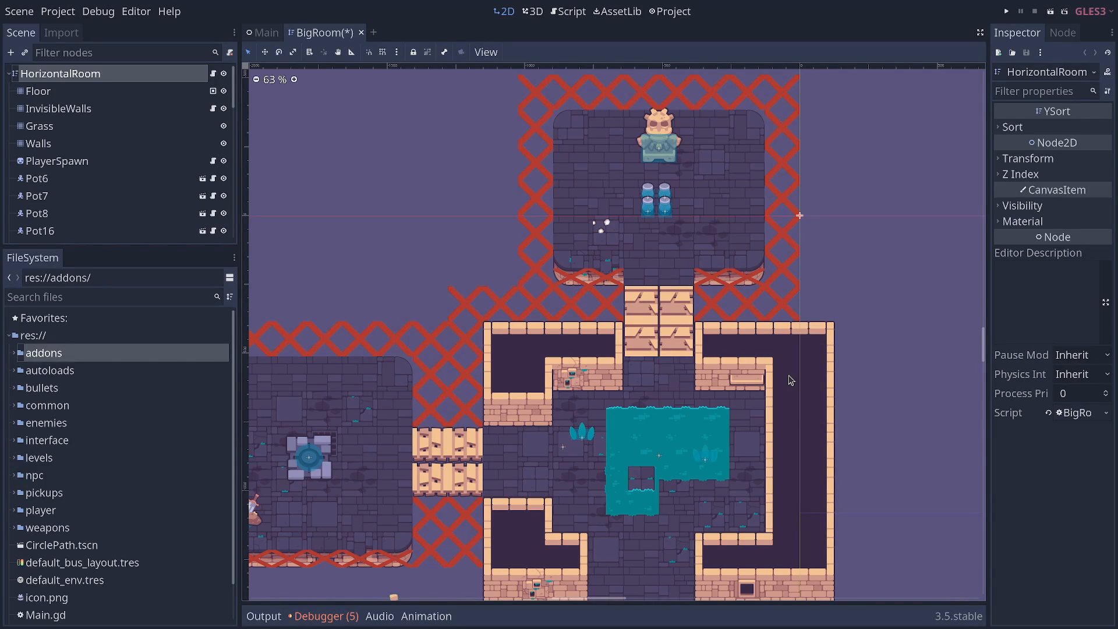
# Step: Point out the bullets, interface, weapons and levels folders in the FileSystem dock
pyautogui.click(42, 388)
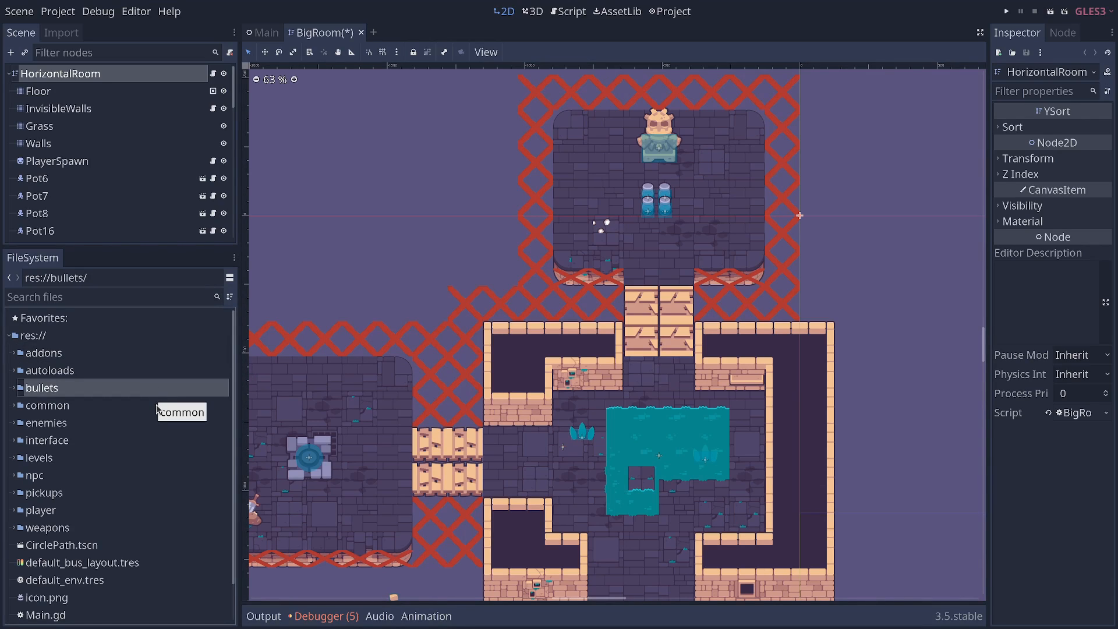
pyautogui.click(47, 423)
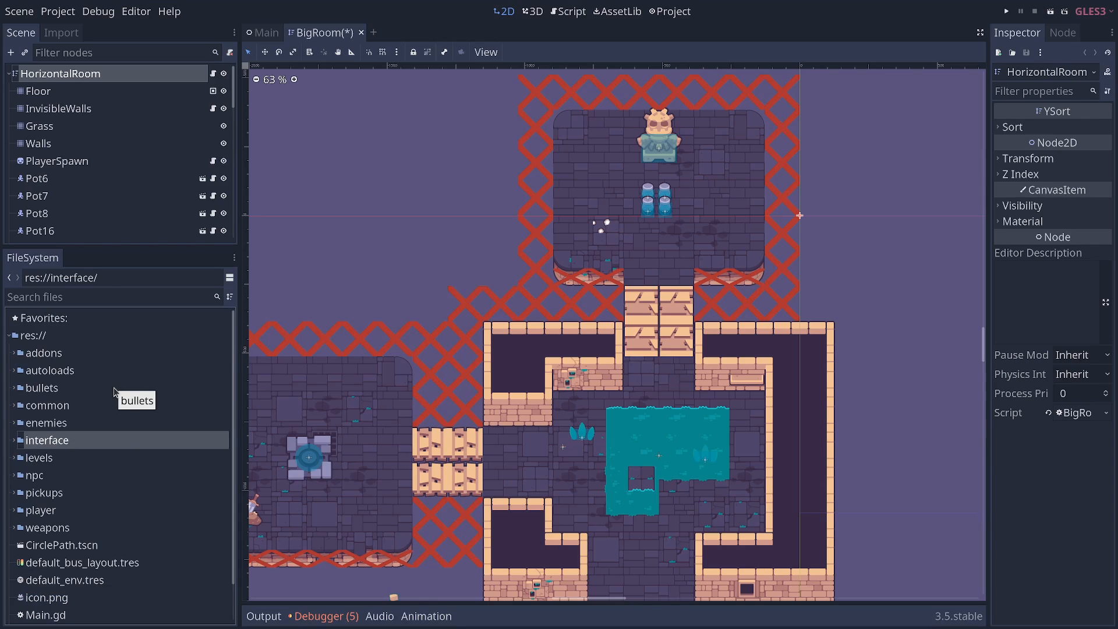
pyautogui.click(42, 388)
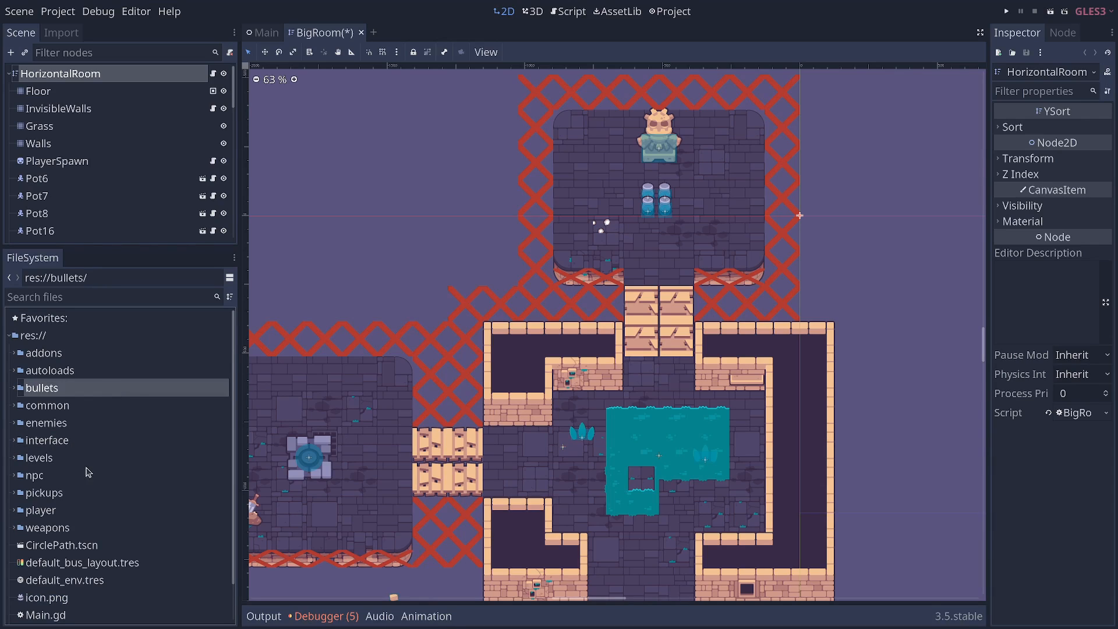
pyautogui.click(48, 527)
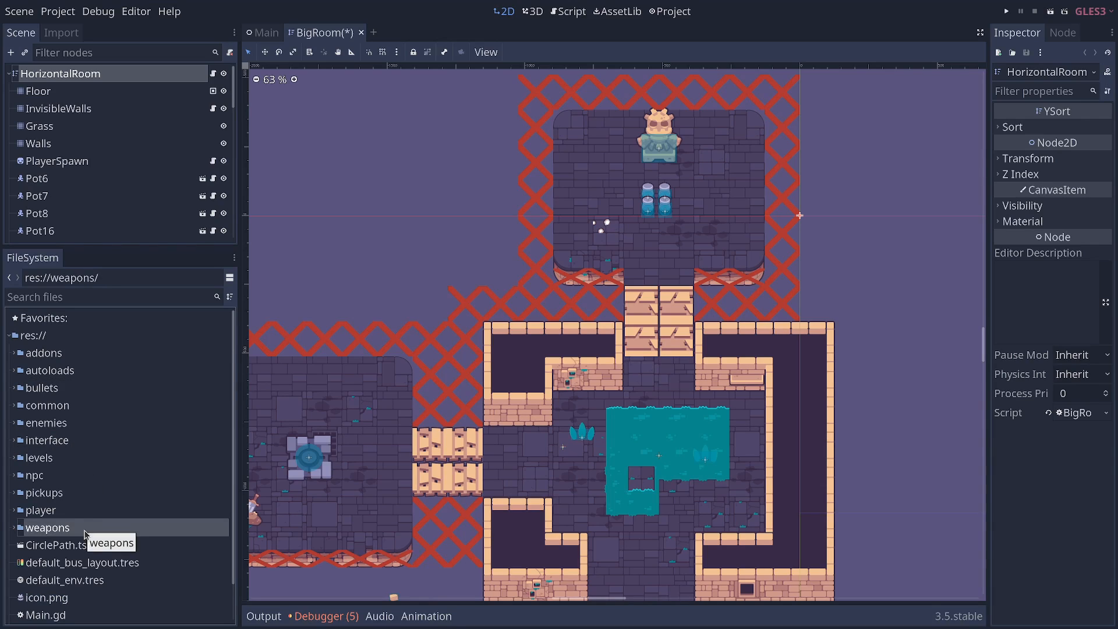
pyautogui.click(39, 510)
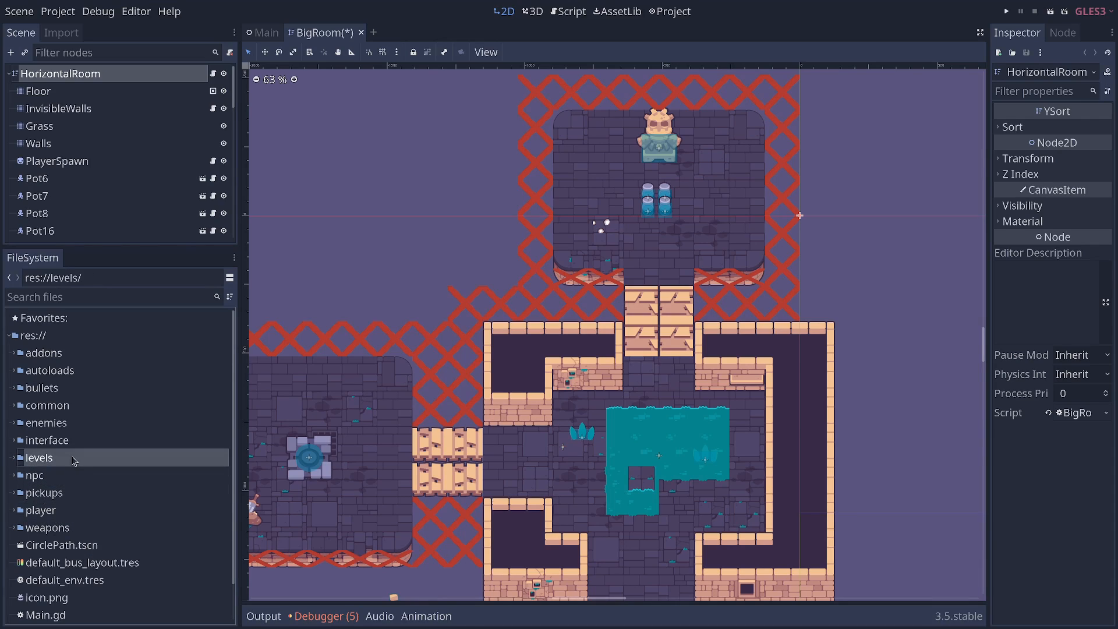
pyautogui.click(46, 441)
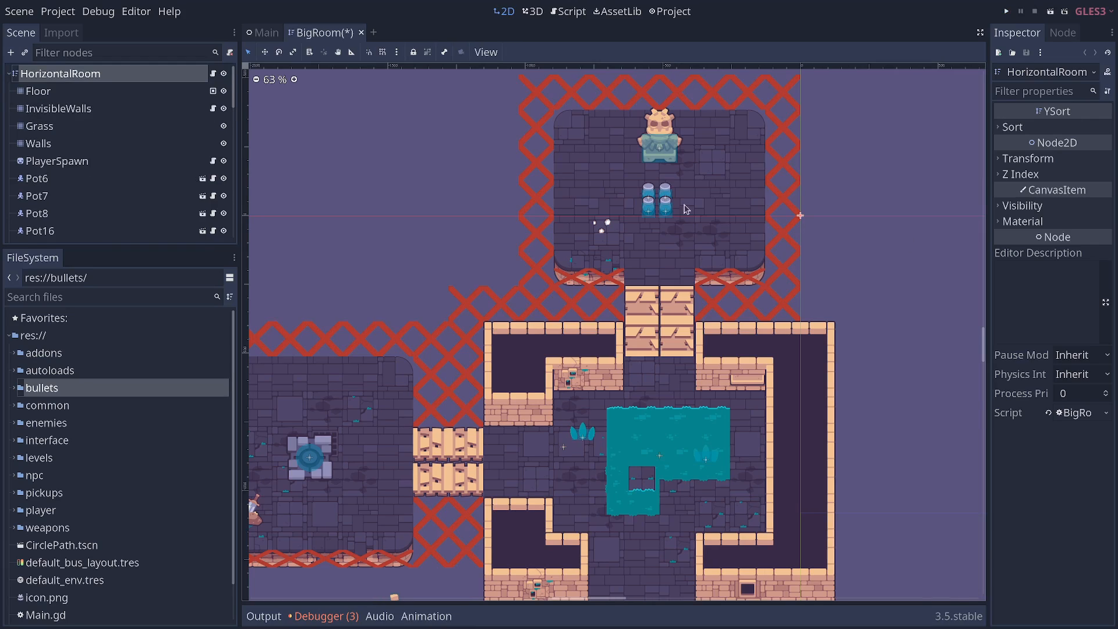
pyautogui.moveTo(79, 398)
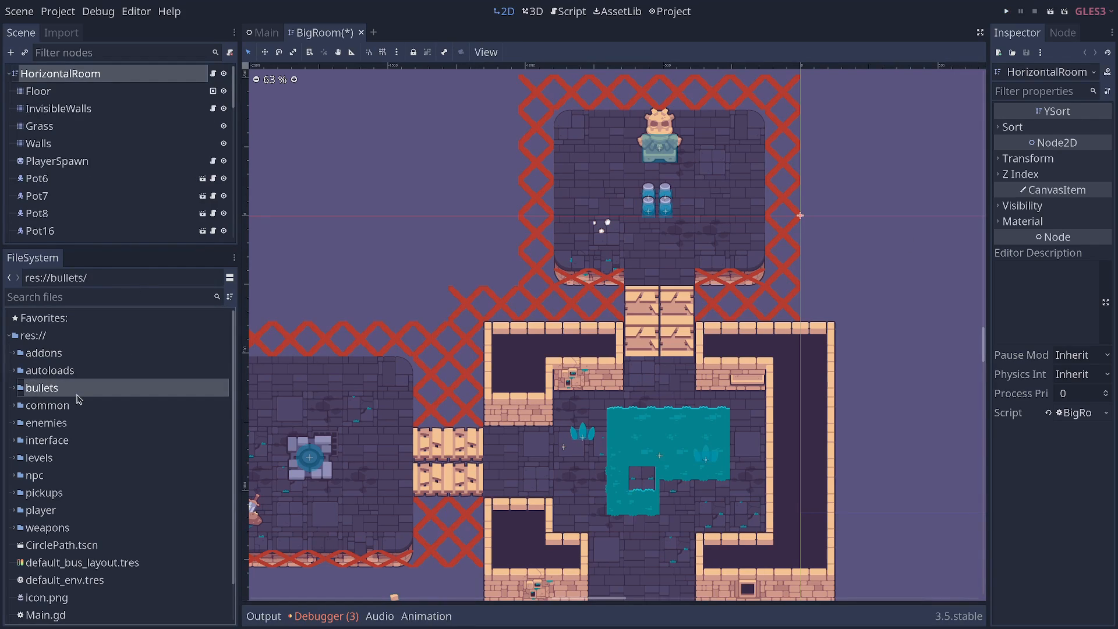
pyautogui.moveTo(59, 388)
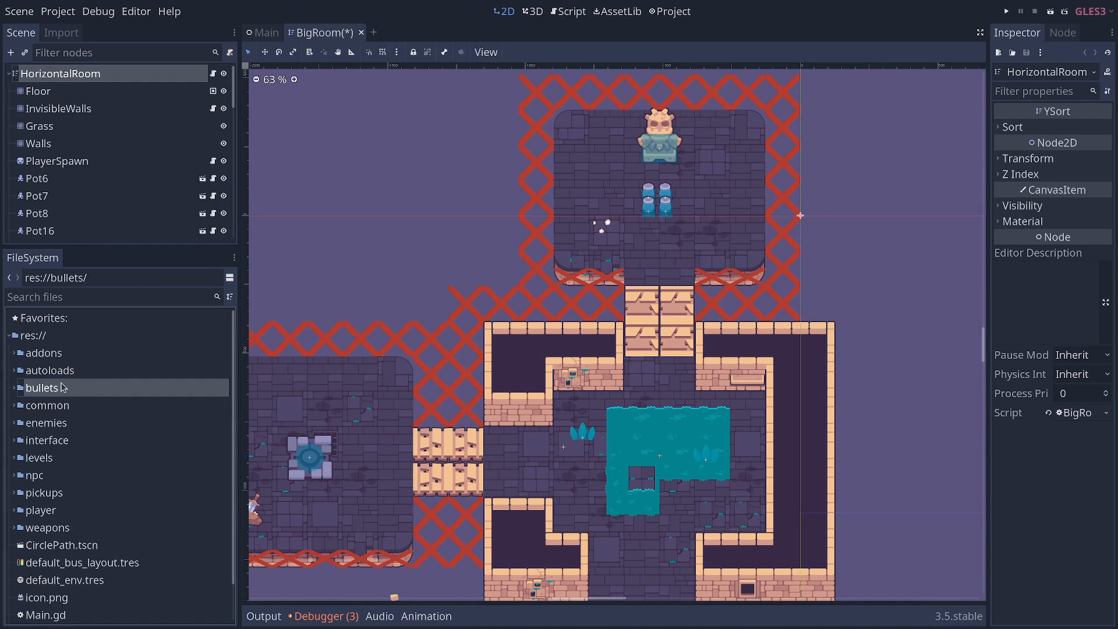
pyautogui.moveTo(57, 399)
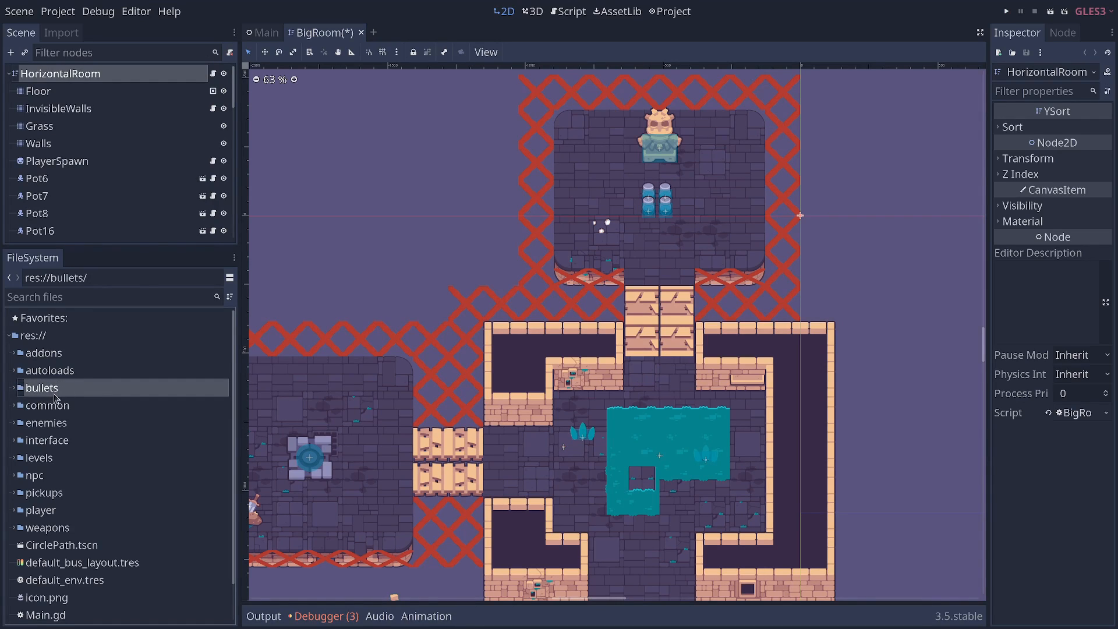
pyautogui.moveTo(49, 529)
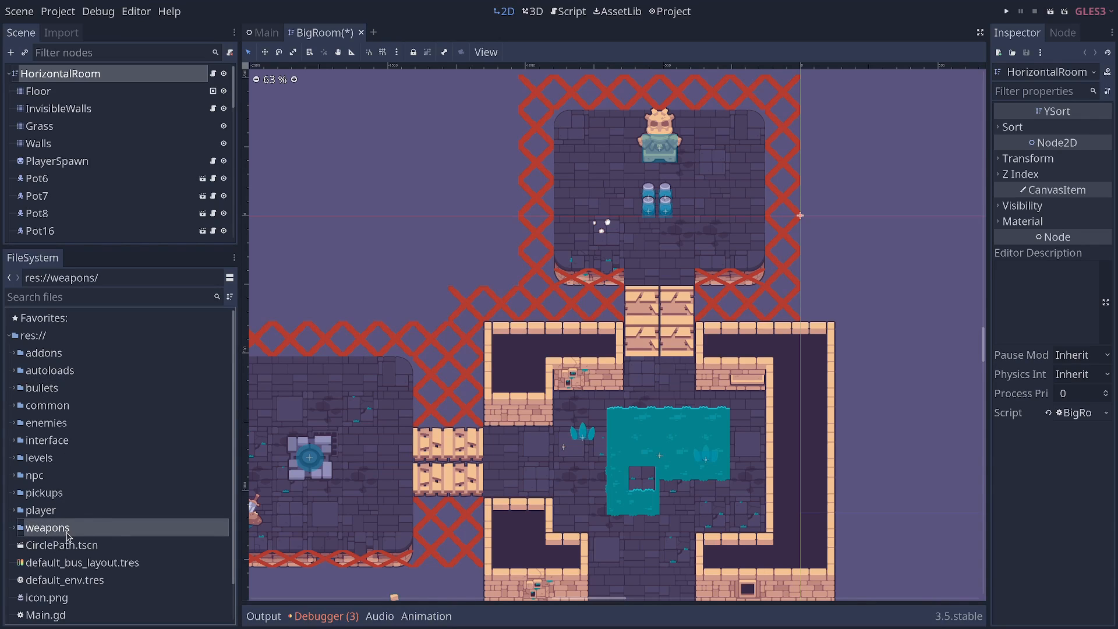
pyautogui.moveTo(74, 533)
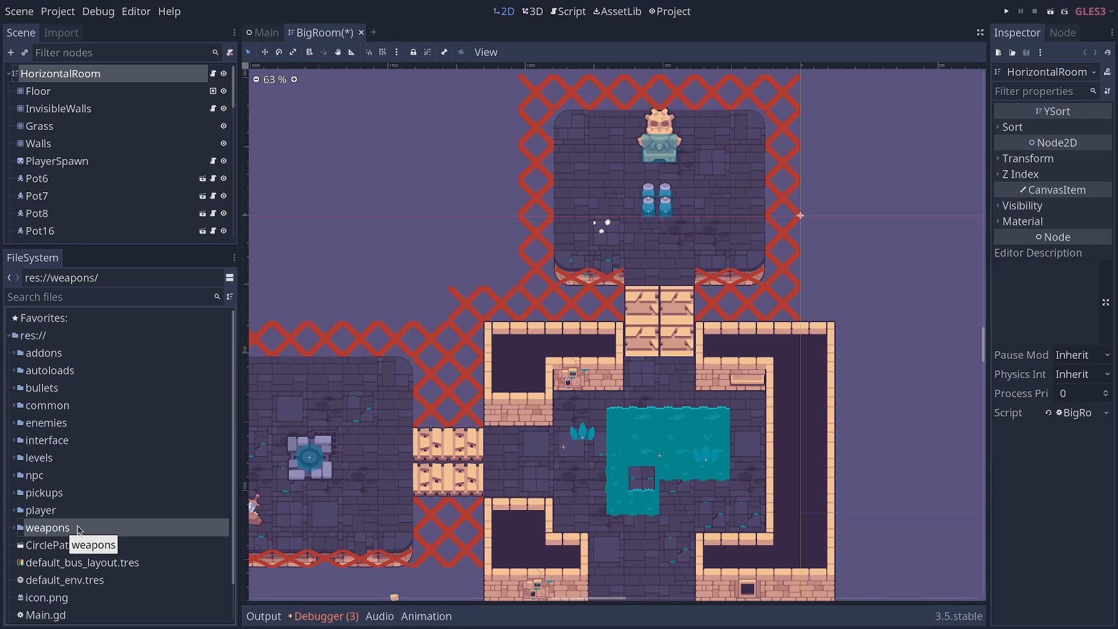
# Step: Multi-select the bullets, player, enemies and weapons game-system folders
pyautogui.click(42, 388)
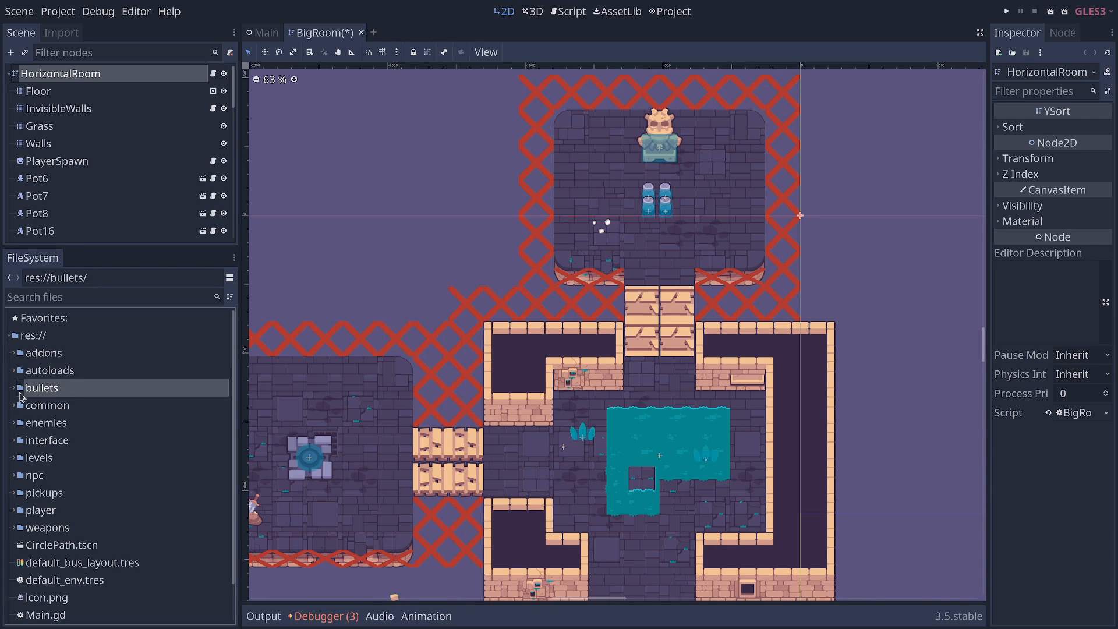
pyautogui.click(41, 511)
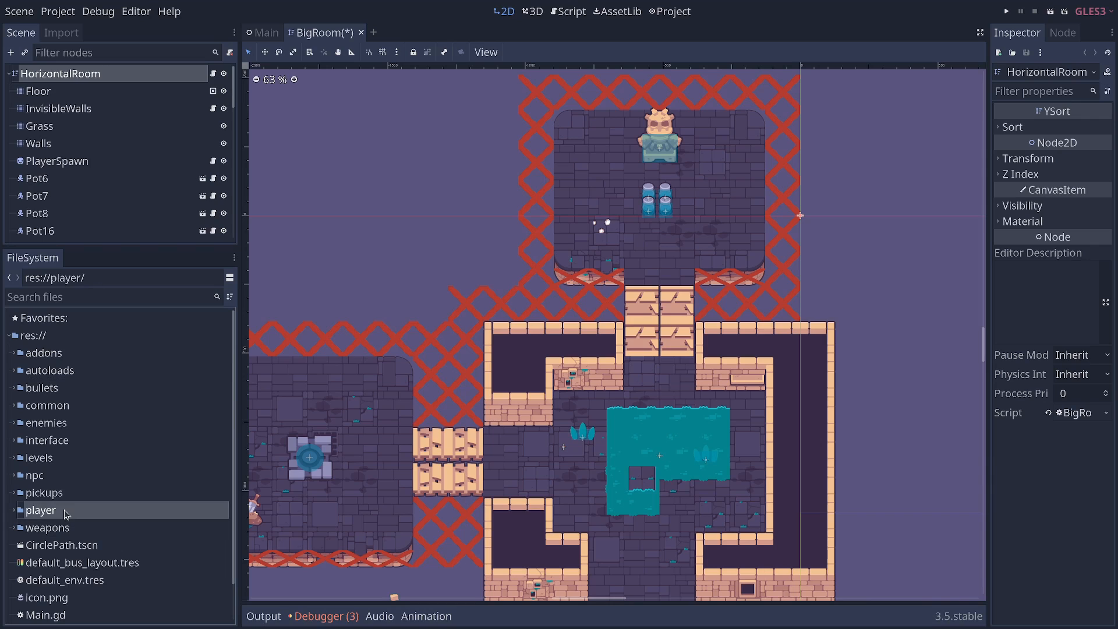
pyautogui.moveTo(60, 515)
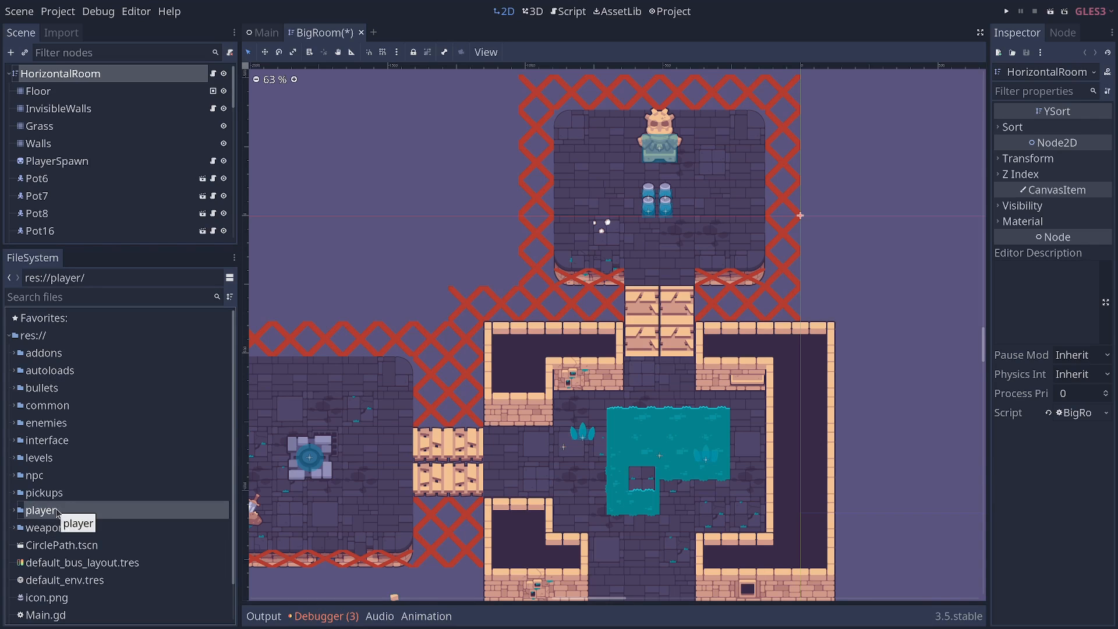
pyautogui.click(1007, 11)
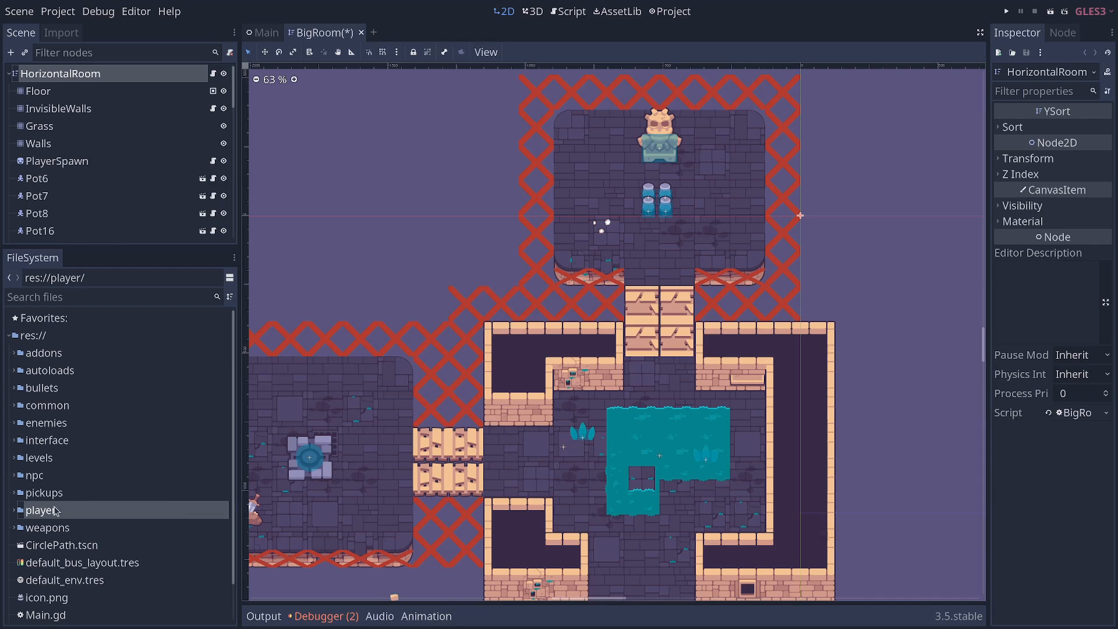
pyautogui.moveTo(56, 427)
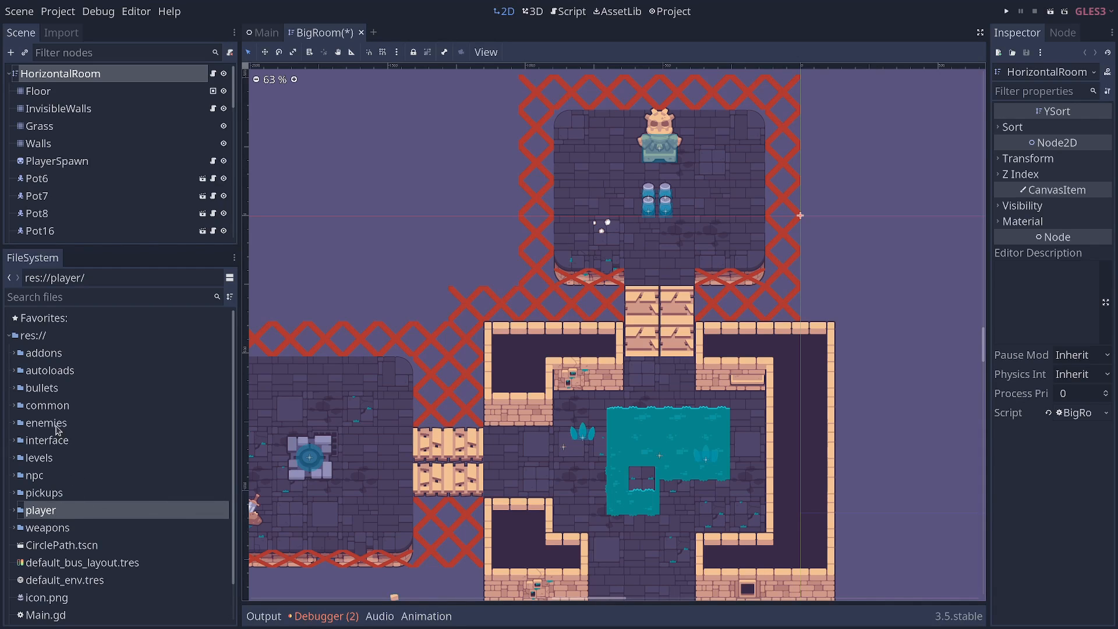
pyautogui.click(46, 422)
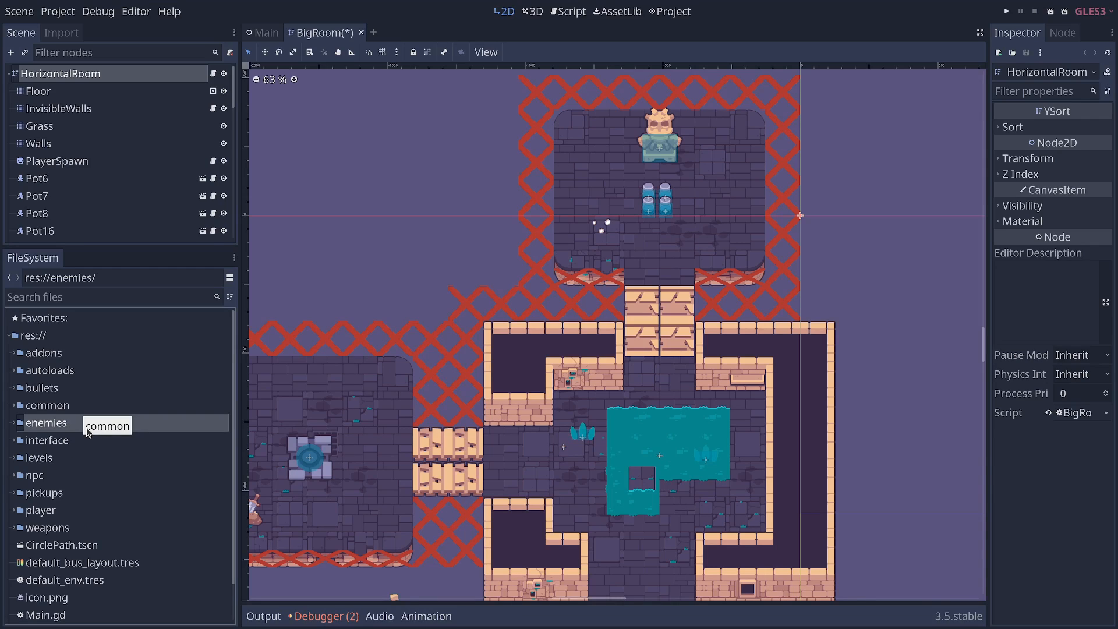
pyautogui.moveTo(74, 481)
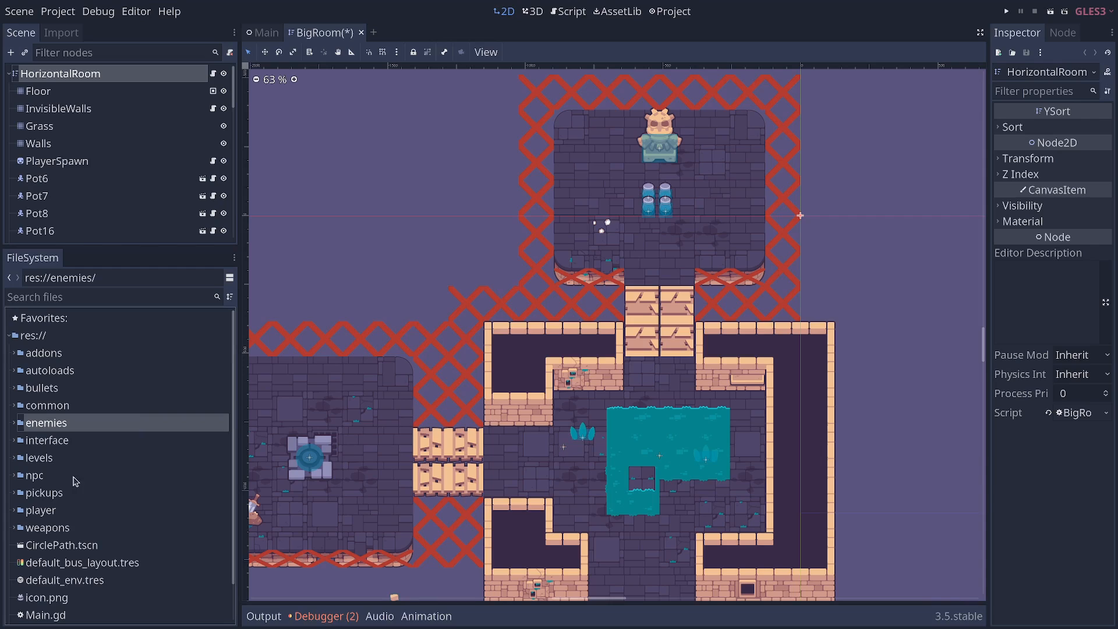
pyautogui.click(41, 510)
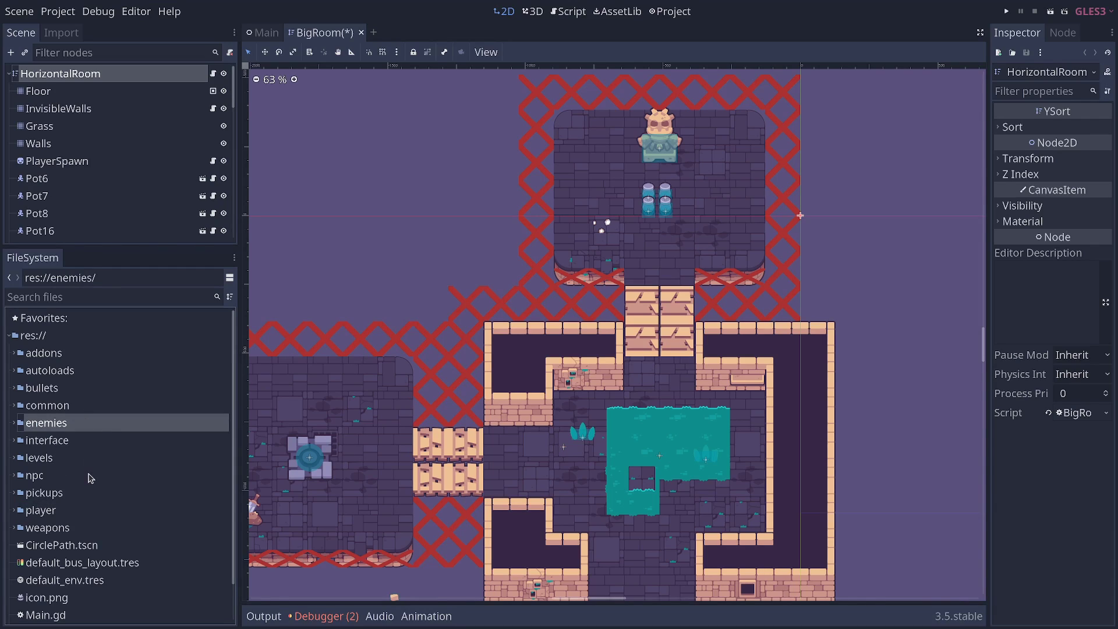
pyautogui.moveTo(66, 493)
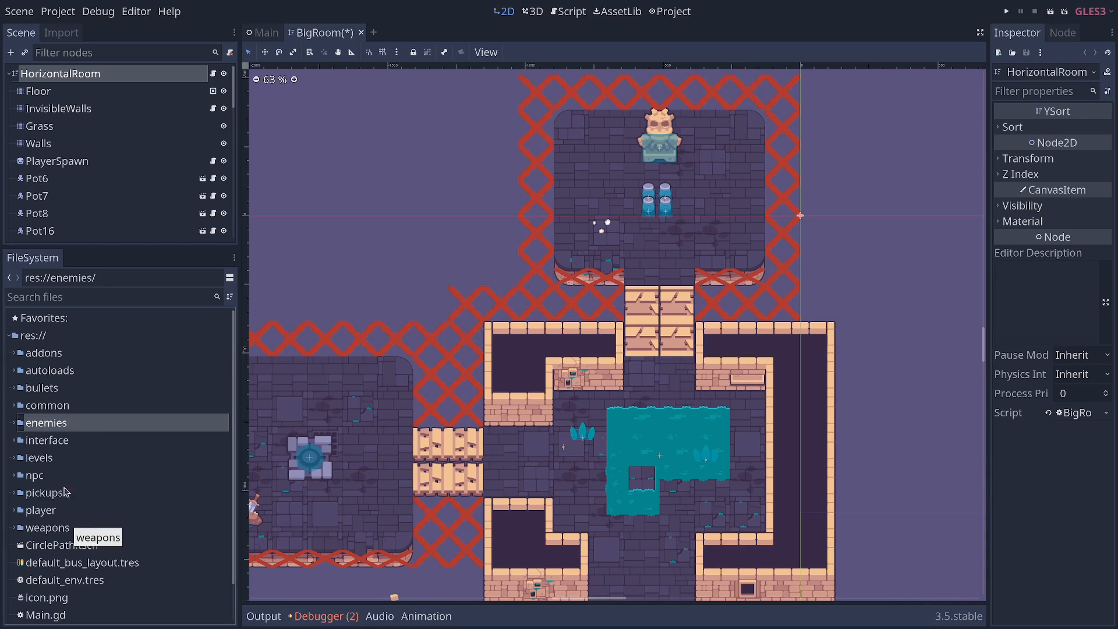
pyautogui.click(41, 510)
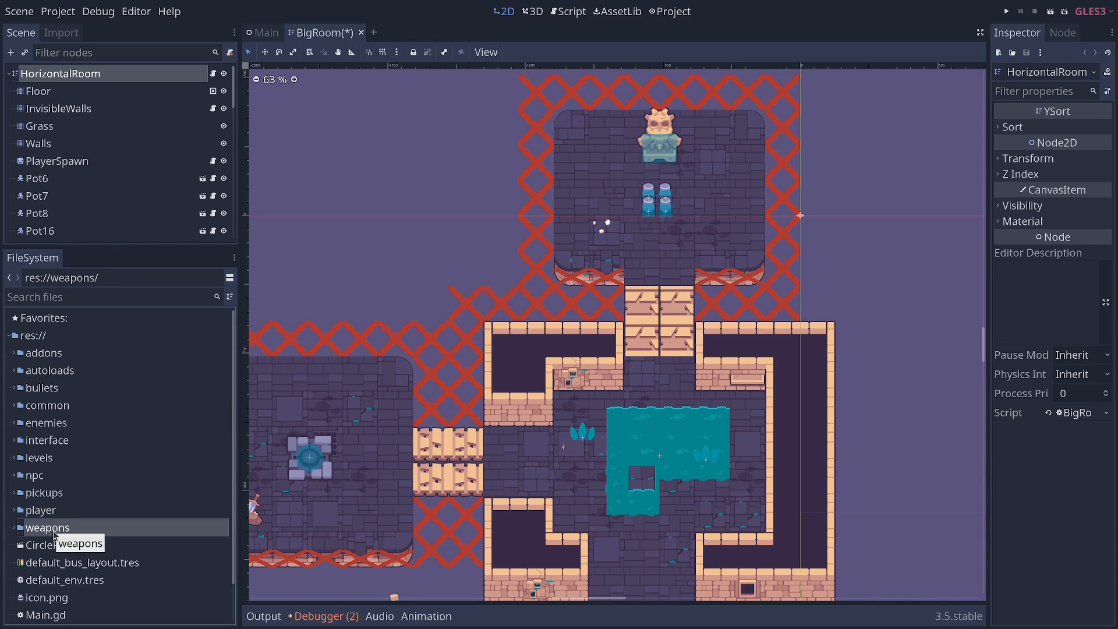
pyautogui.moveTo(65, 401)
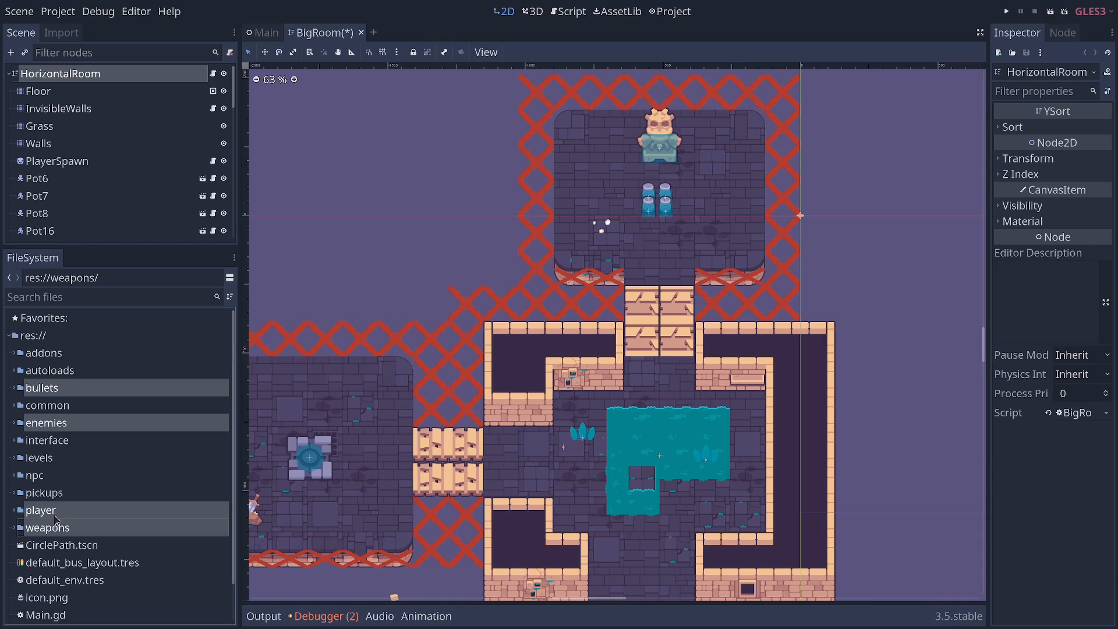
pyautogui.moveTo(72, 525)
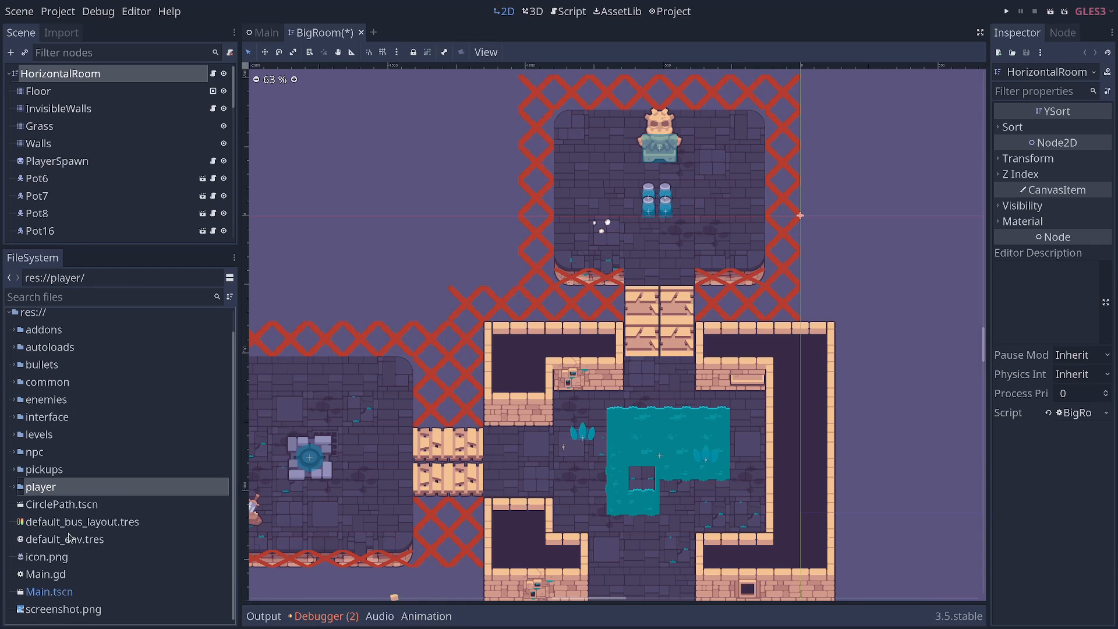
pyautogui.moveTo(61, 469)
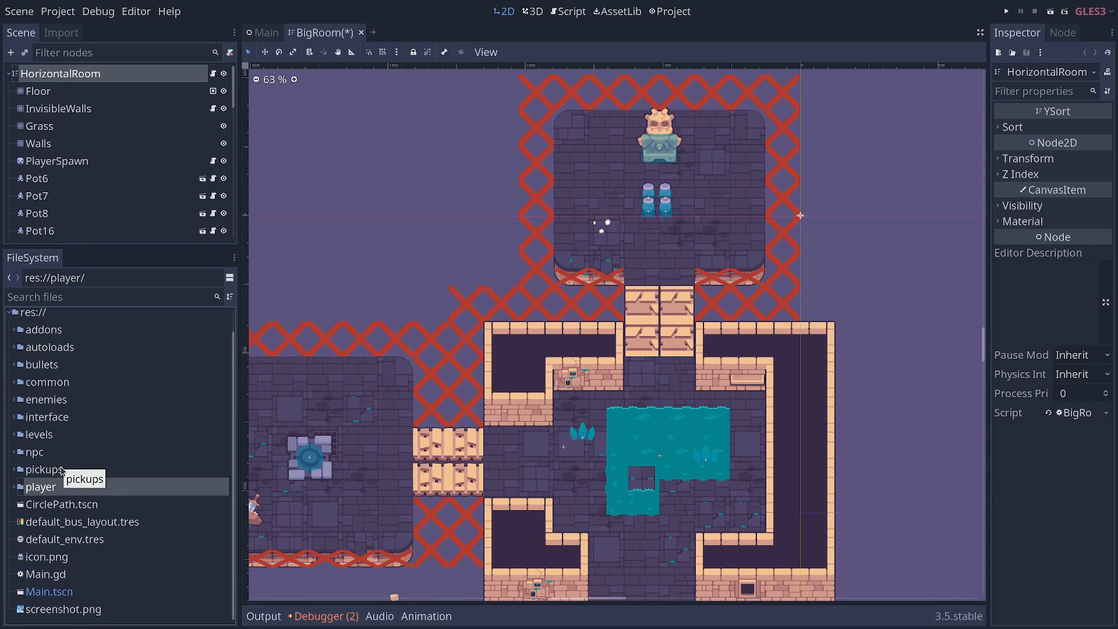
# Step: Expand the roguelite's common folder, peek inside damage_area, and browse its shared sounds and icons
pyautogui.click(47, 382)
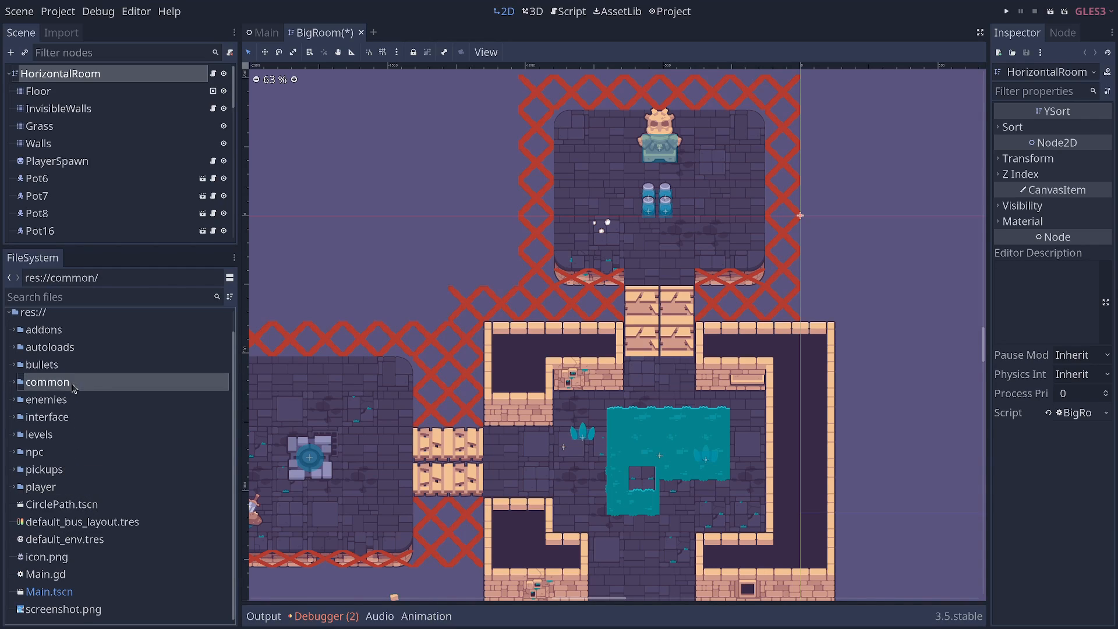
pyautogui.moveTo(91, 387)
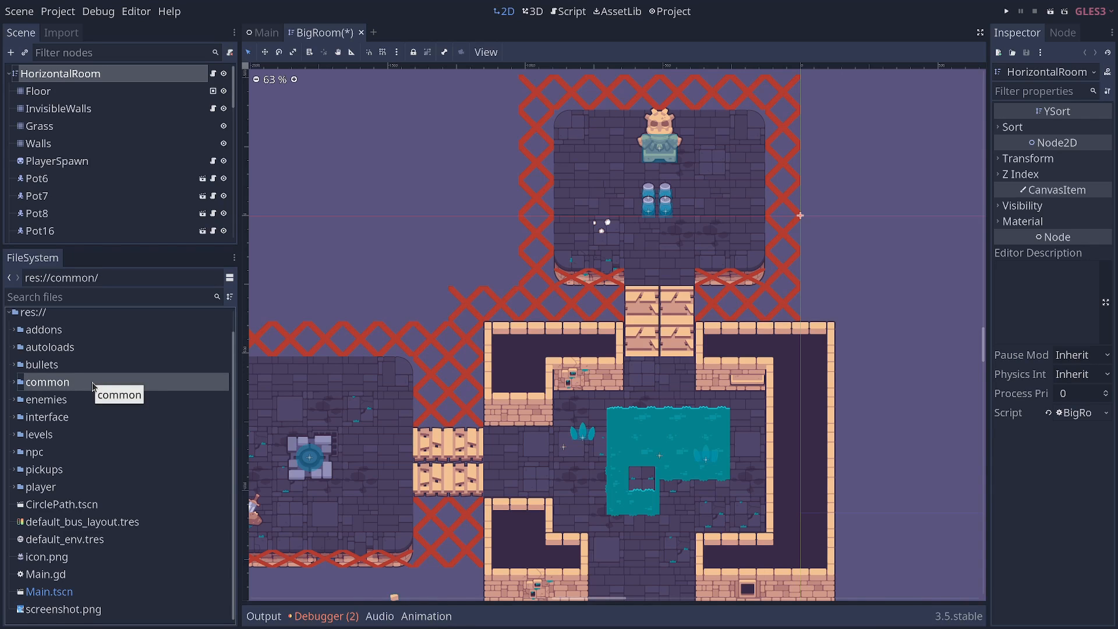
pyautogui.click(46, 381)
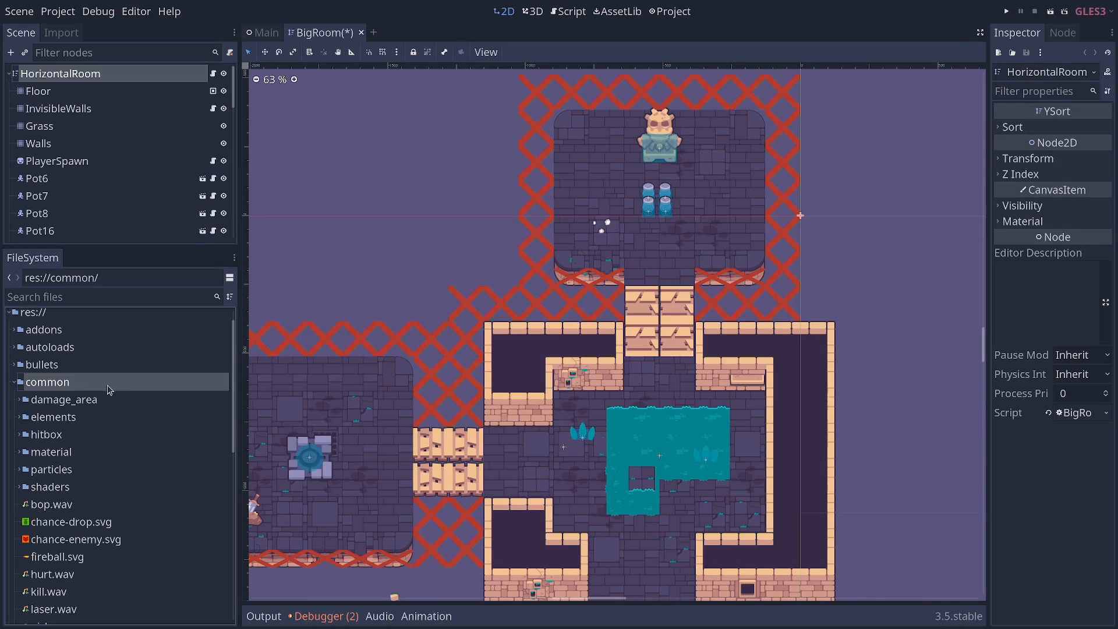
pyautogui.moveTo(112, 390)
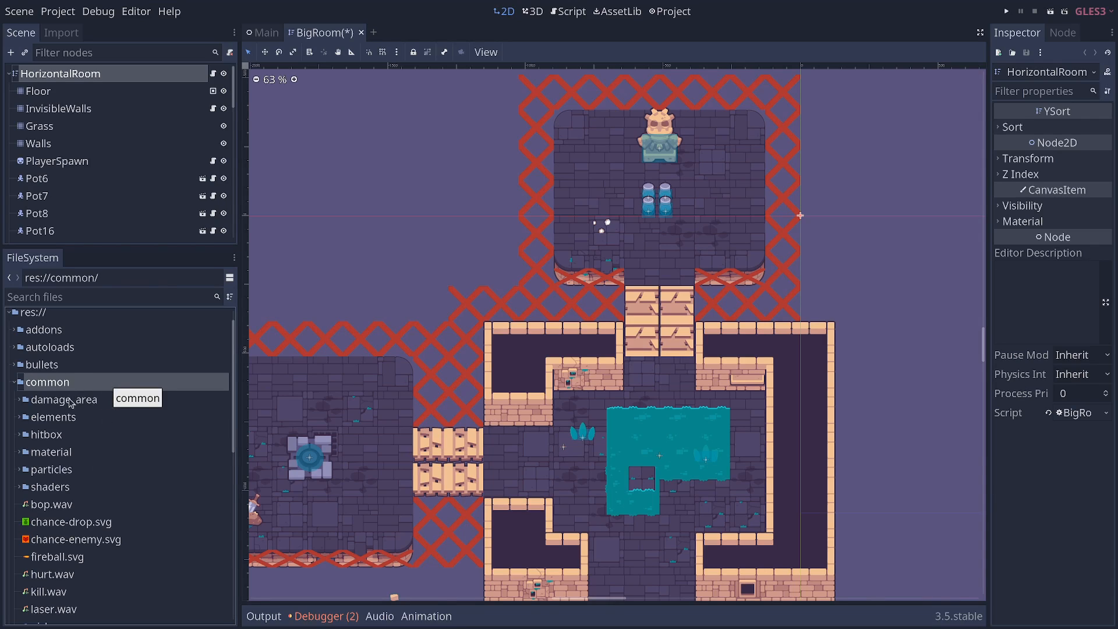
pyautogui.click(64, 398)
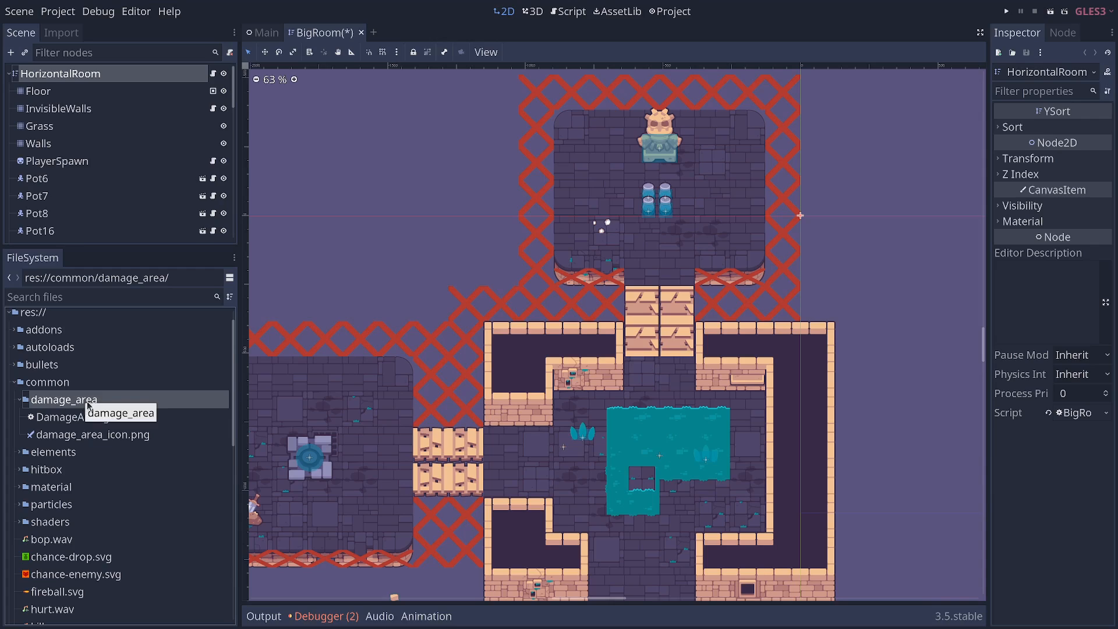
pyautogui.moveTo(149, 408)
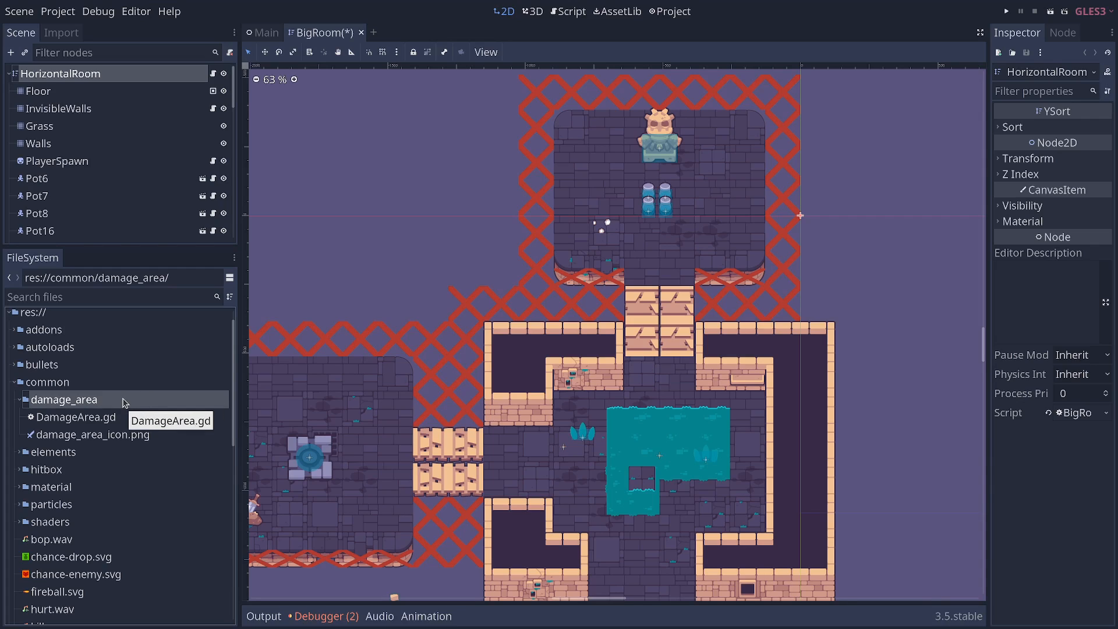
pyautogui.click(19, 399)
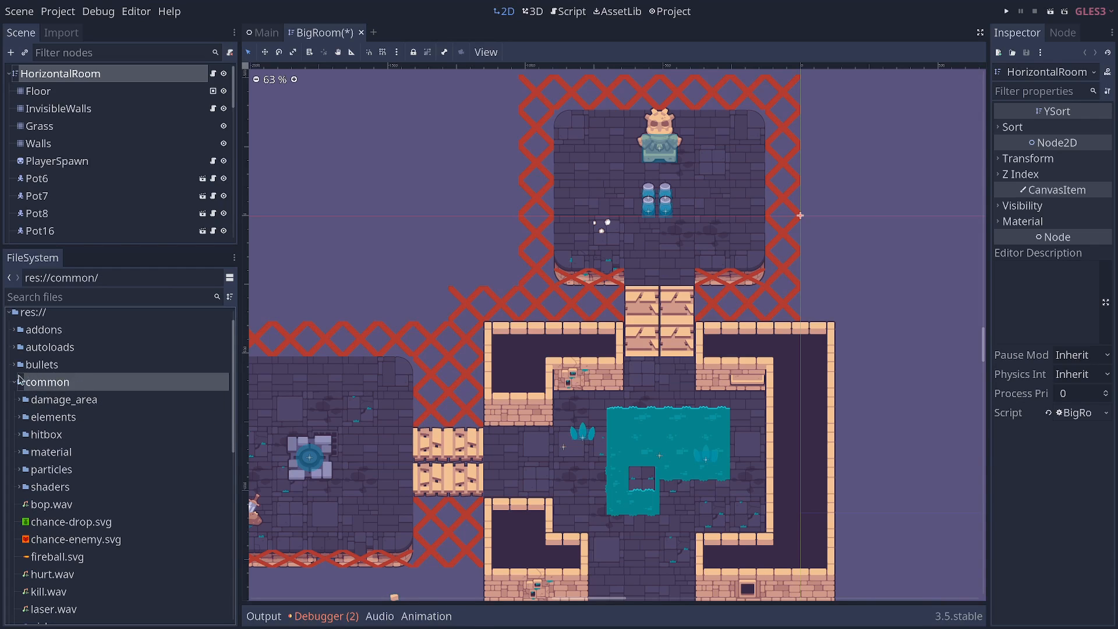
pyautogui.moveTo(86, 423)
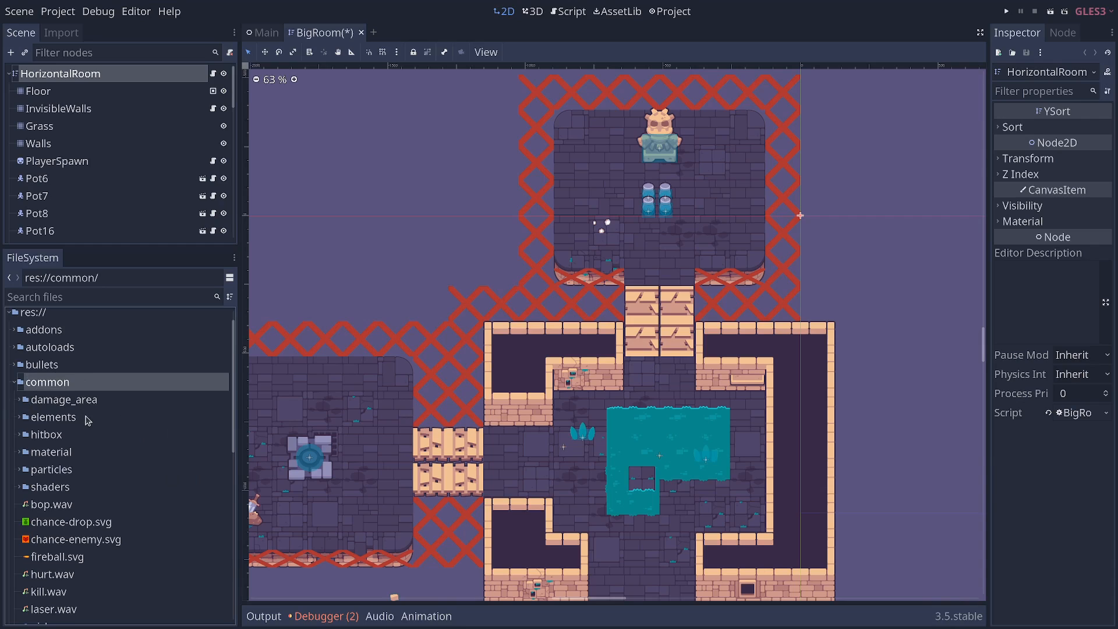
pyautogui.moveTo(77, 450)
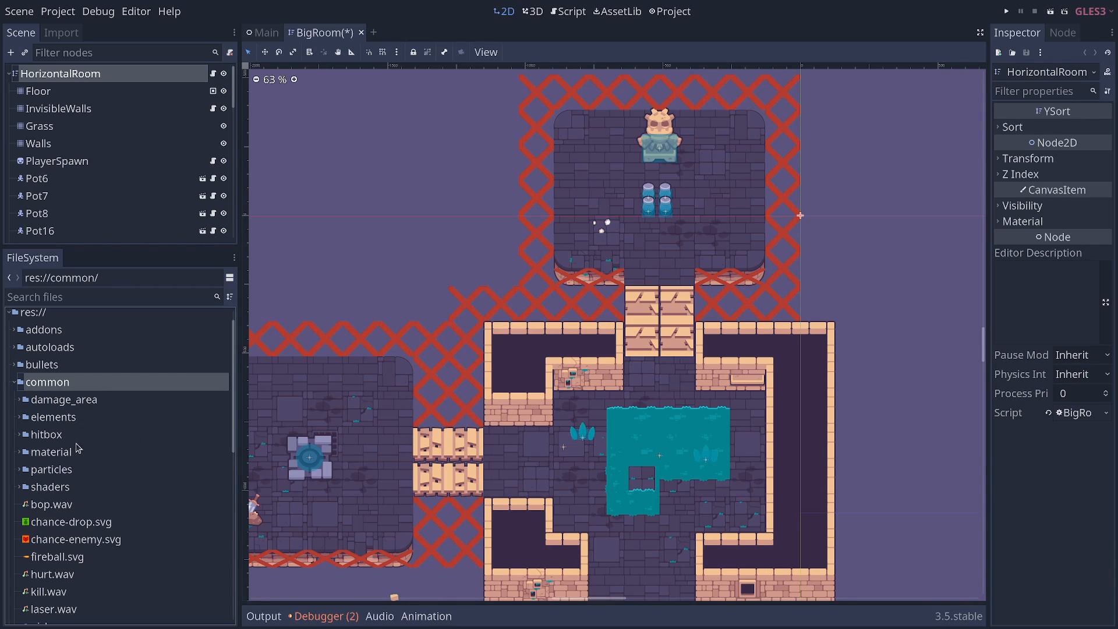
pyautogui.scroll(-3)
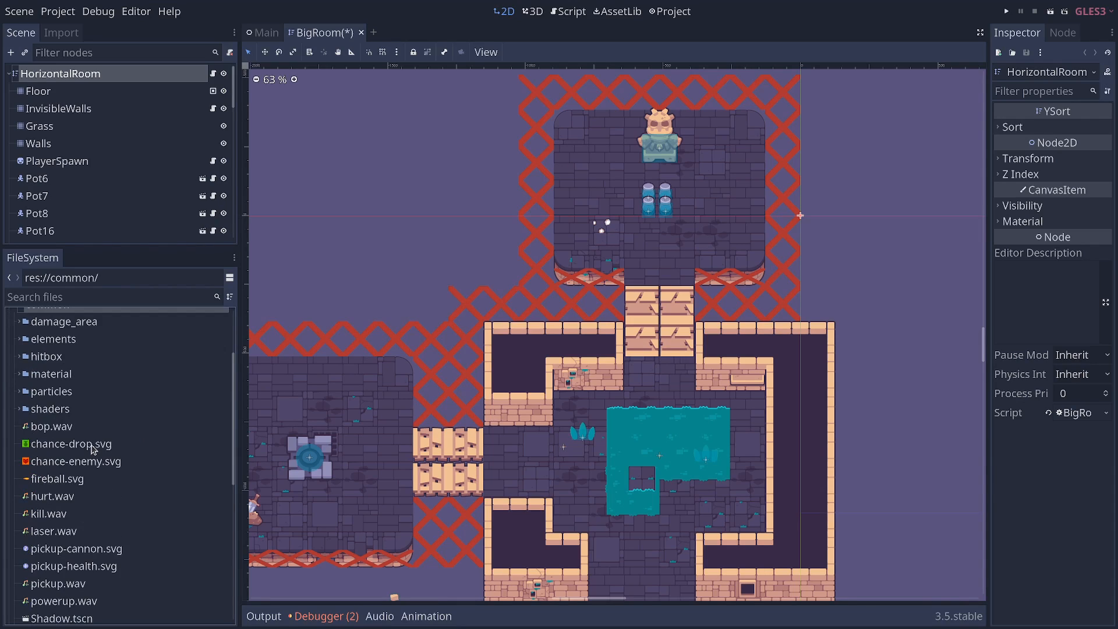
pyautogui.scroll(-3)
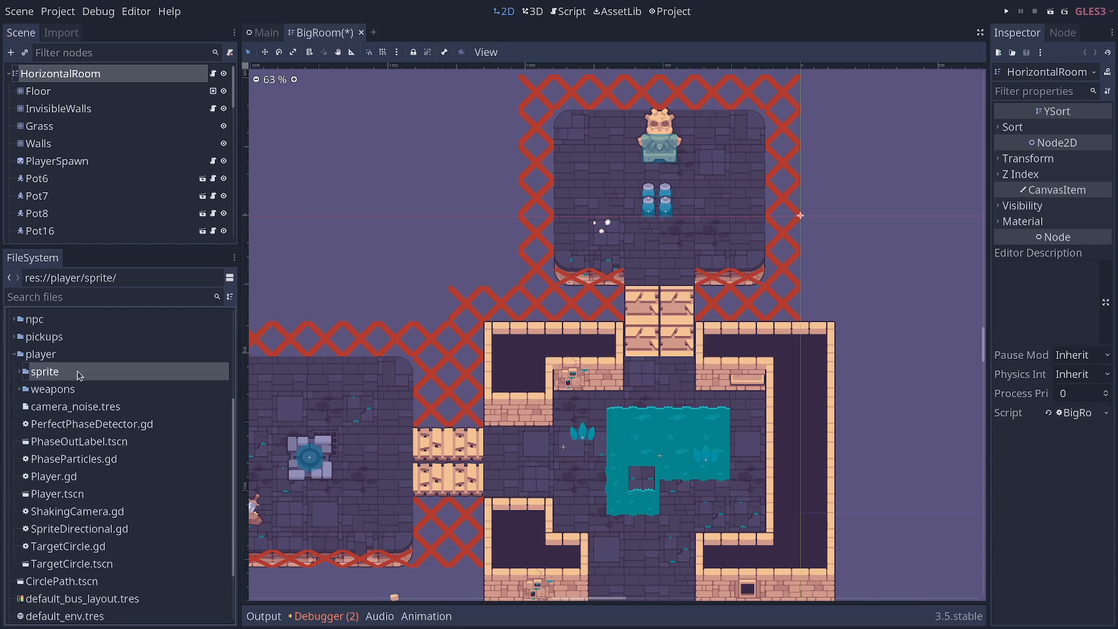
# Step: Expand the player's sprite subfolder to list images like dead_head.png, godot_bottom.png and godot_anim.tres
pyautogui.click(44, 372)
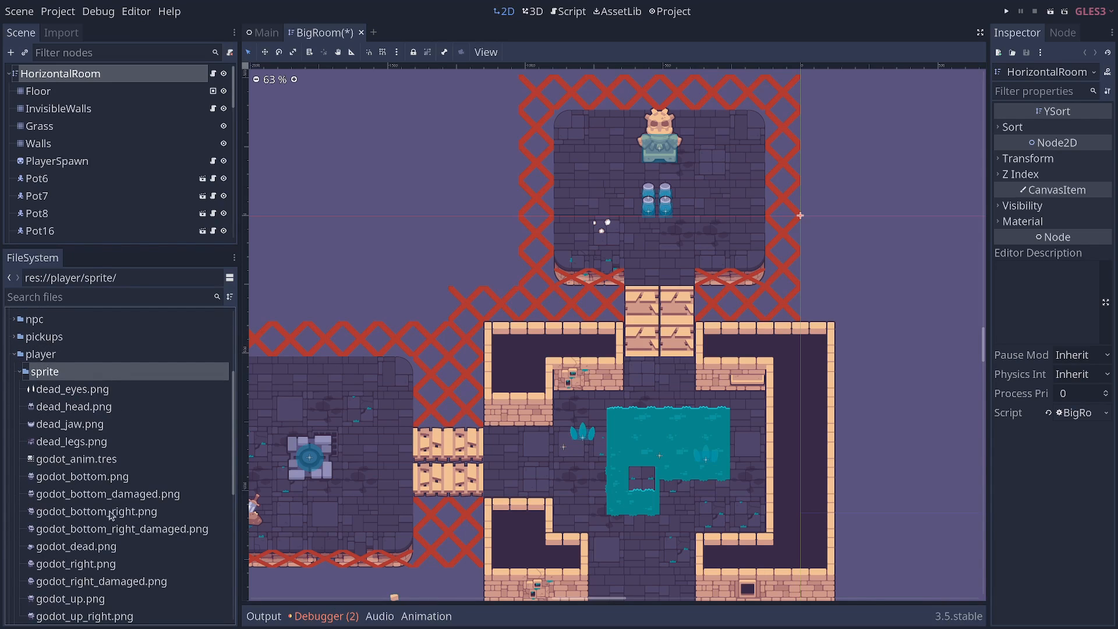
pyautogui.click(41, 355)
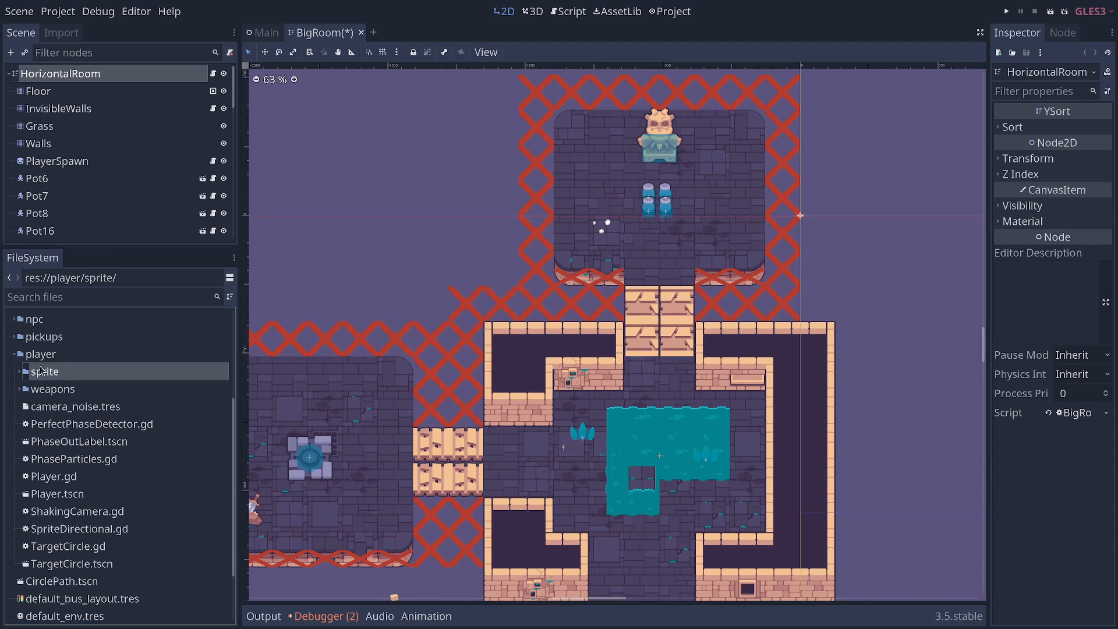
pyautogui.click(19, 372)
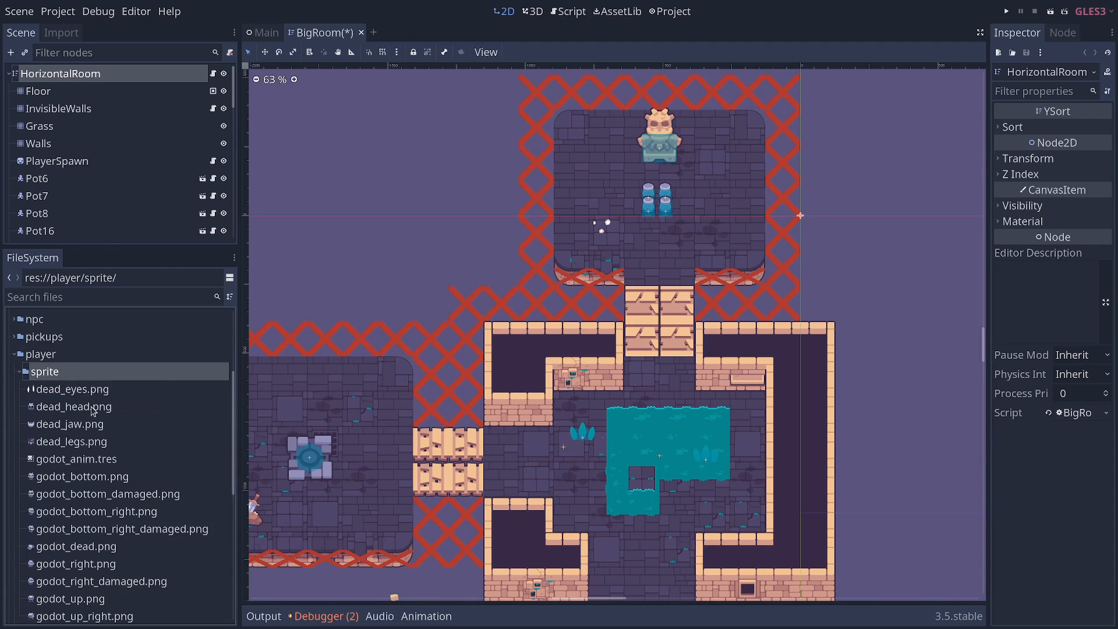
pyautogui.scroll(-3)
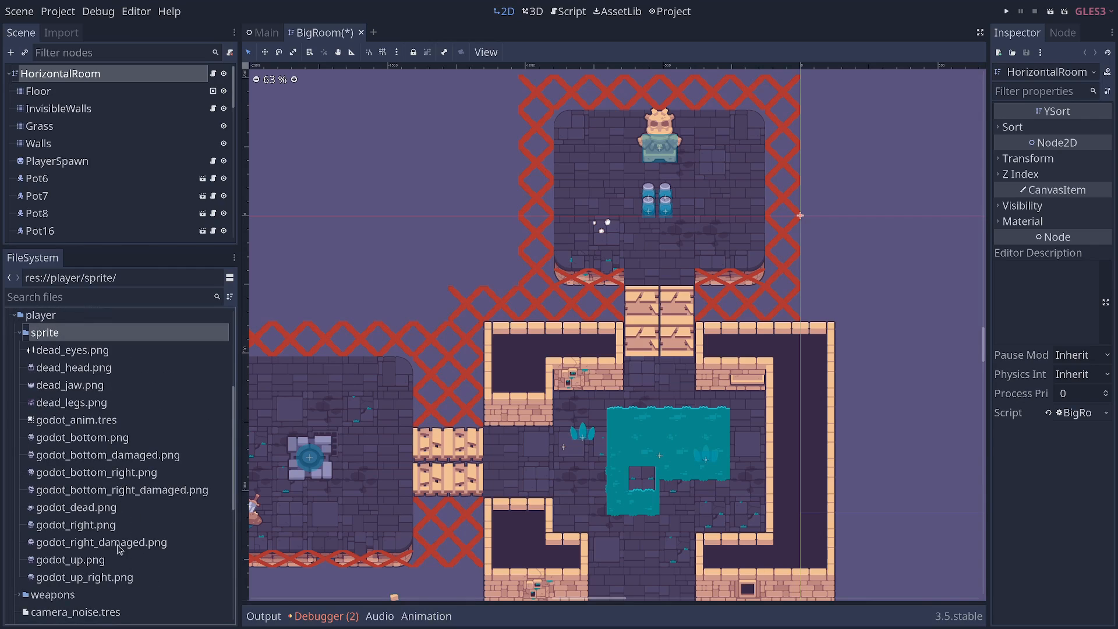
pyautogui.moveTo(63, 336)
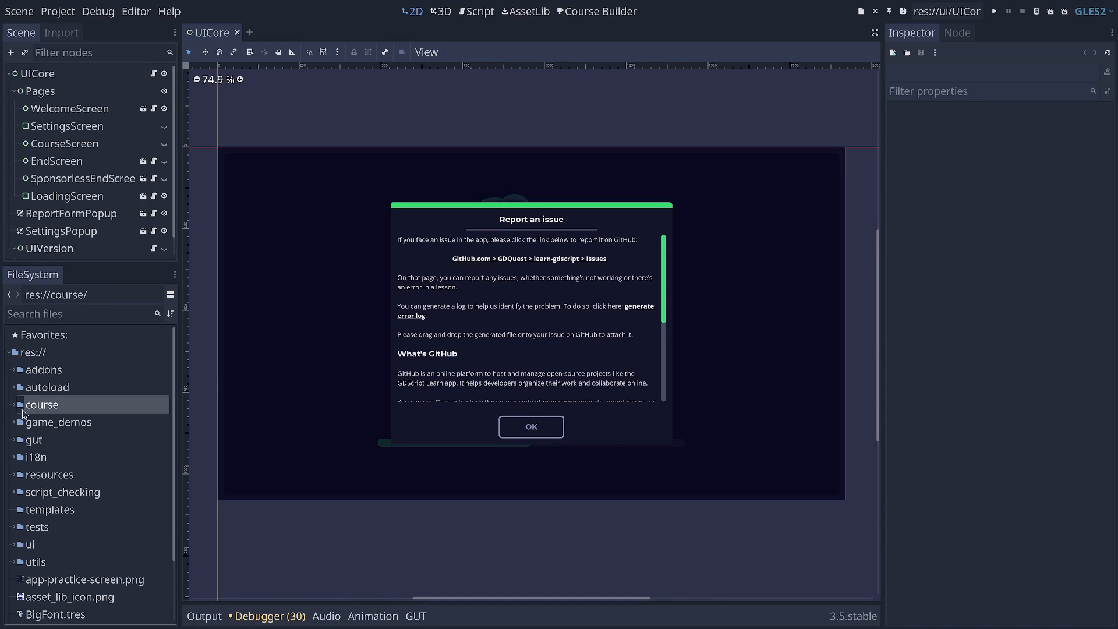
pyautogui.moveTo(13, 409)
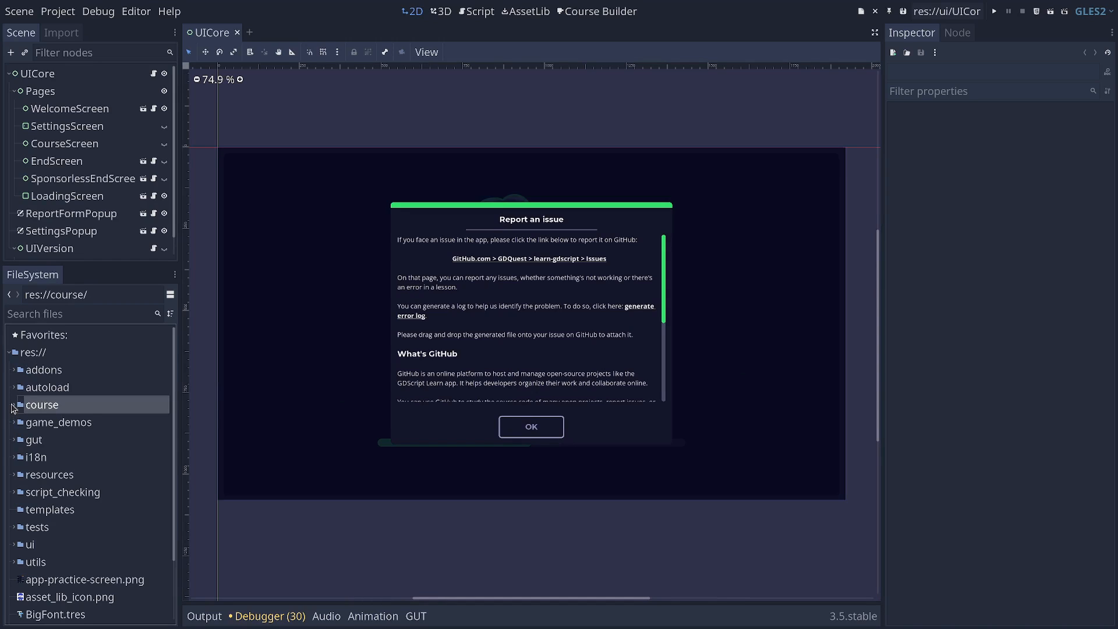
# Step: Expand res://course to show the common folder beside lesson-1-what-code-is-like and the other lessons
pyautogui.click(15, 405)
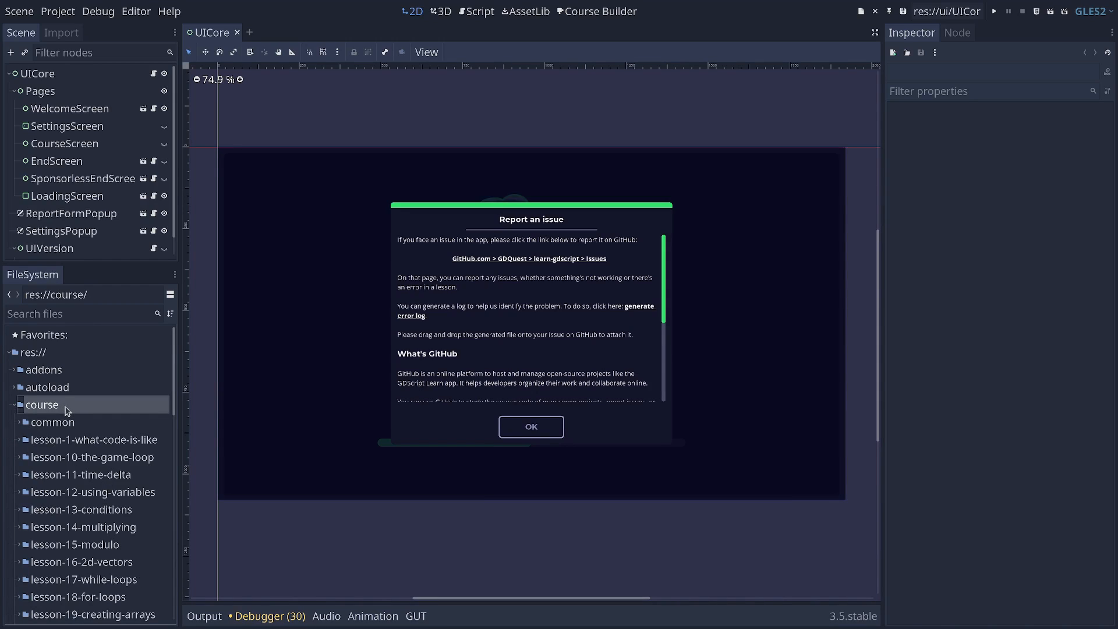
pyautogui.click(76, 441)
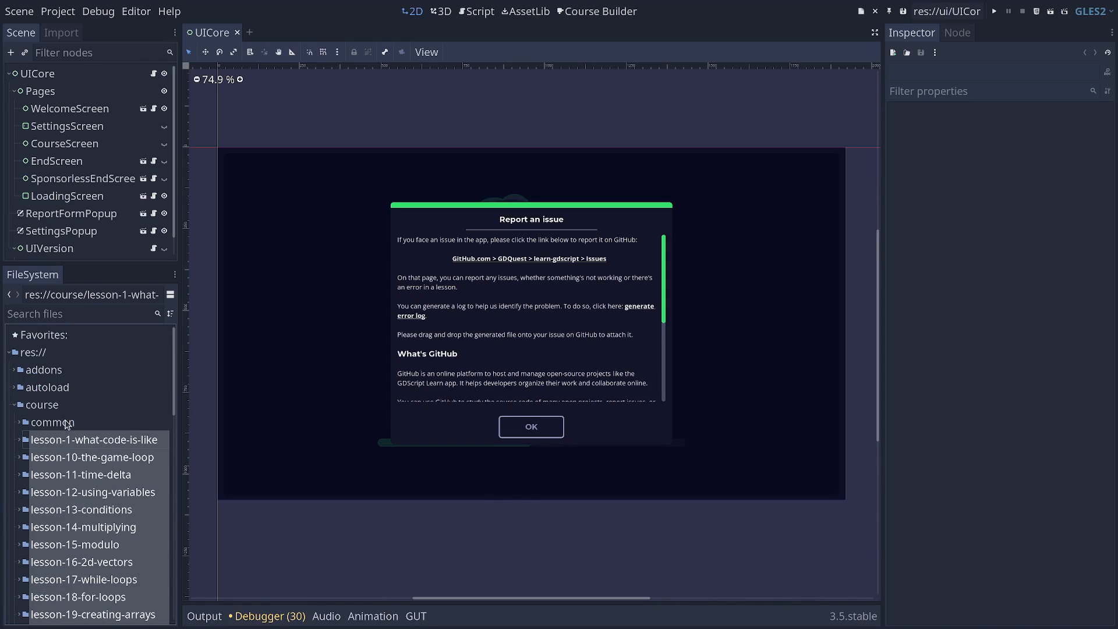
pyautogui.click(53, 421)
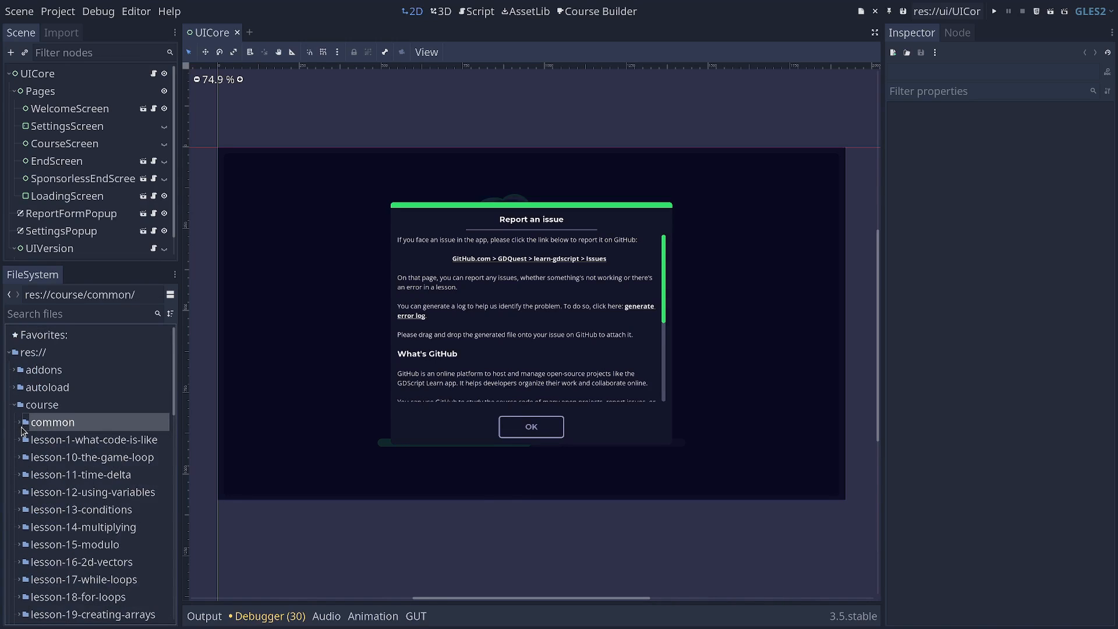
pyautogui.moveTo(58, 426)
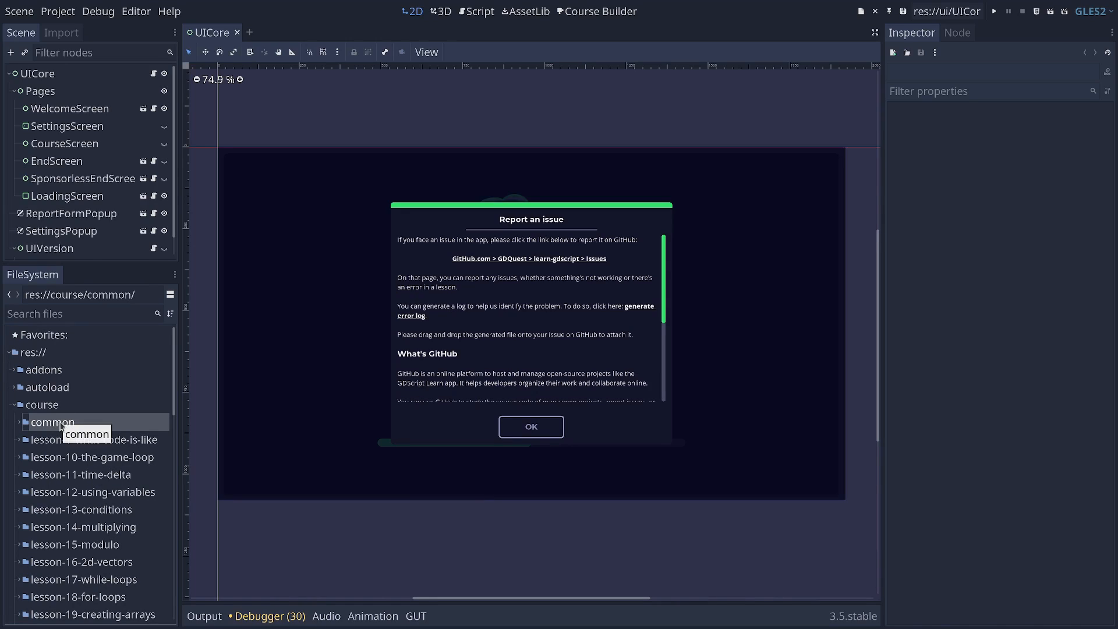
pyautogui.click(76, 440)
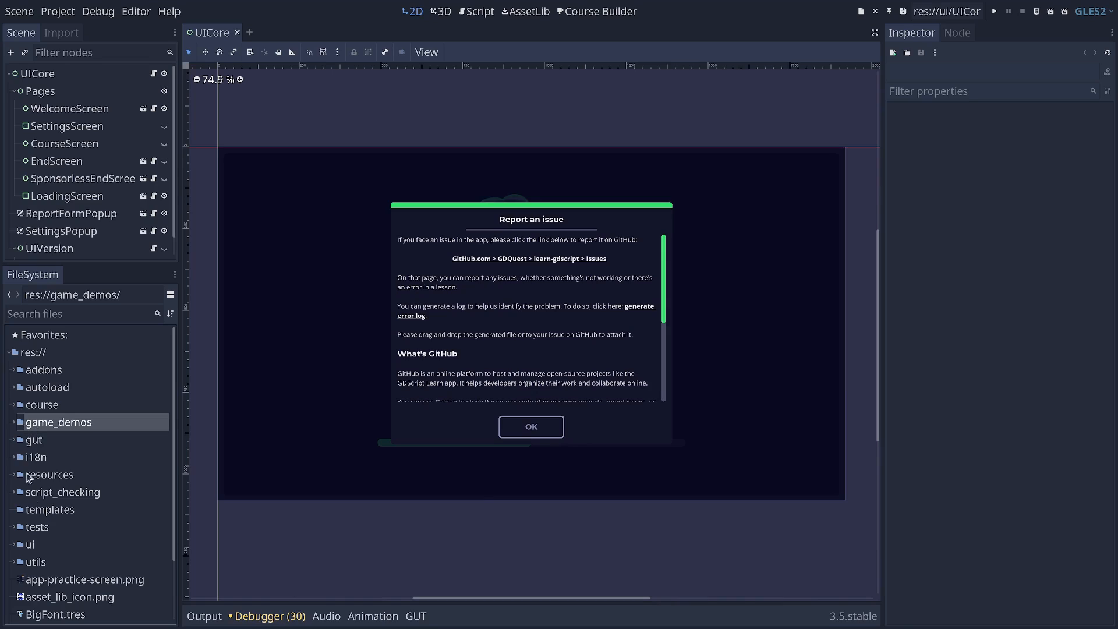
pyautogui.click(14, 423)
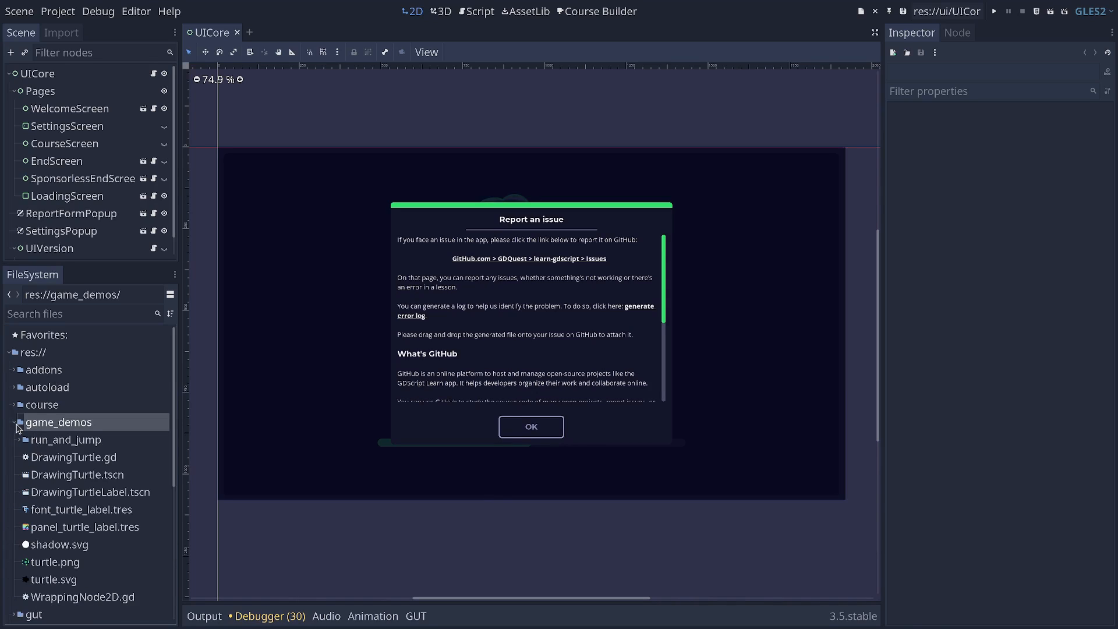
pyautogui.click(14, 423)
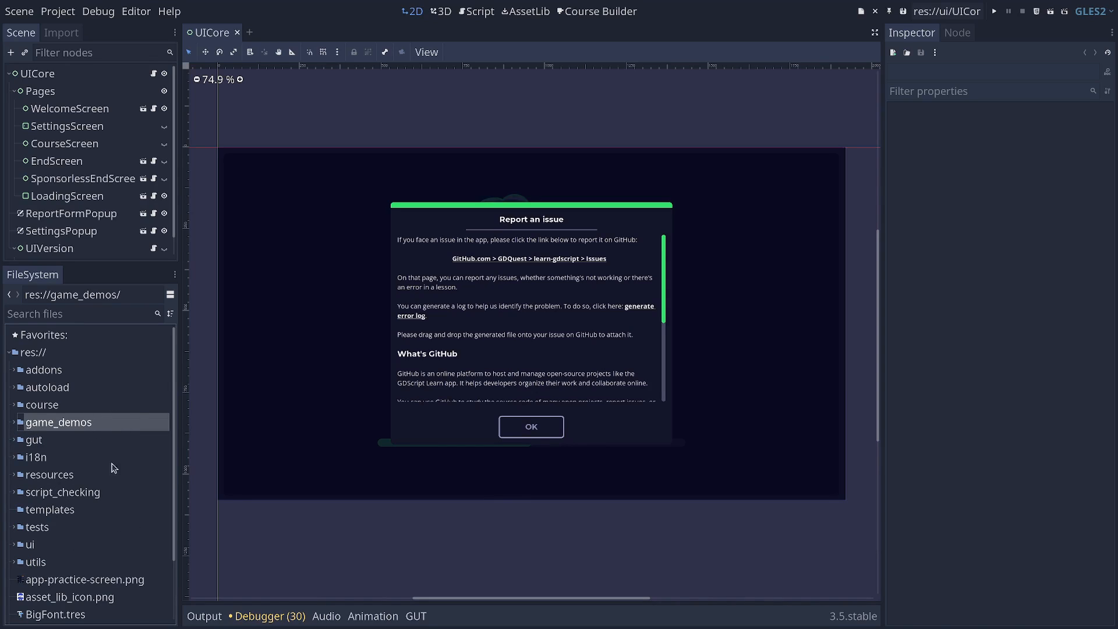
pyautogui.moveTo(84, 571)
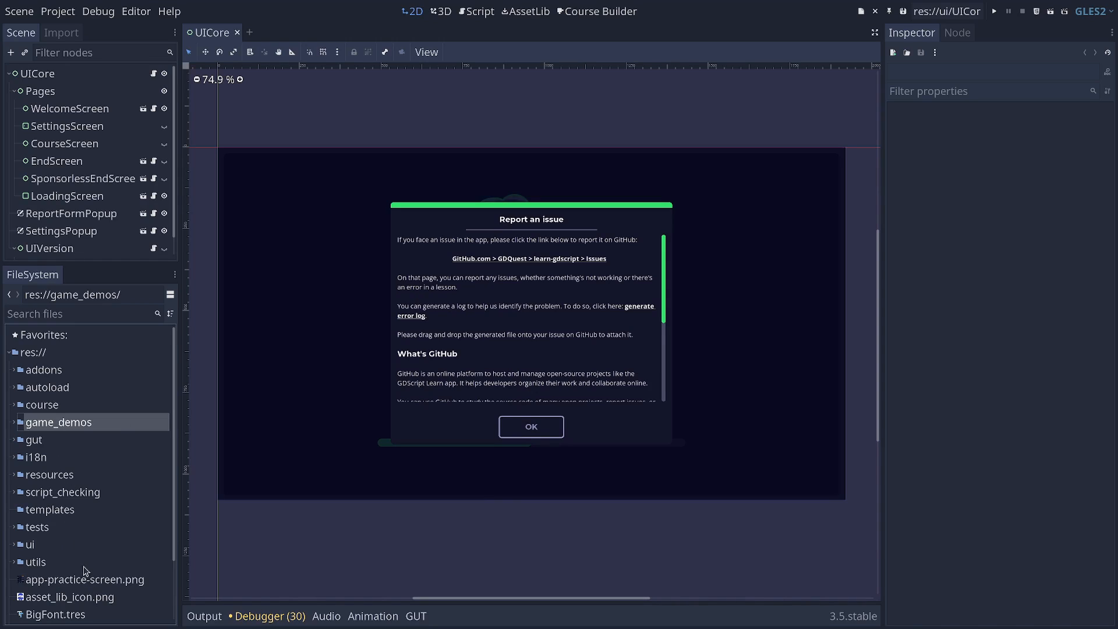
pyautogui.moveTo(17, 604)
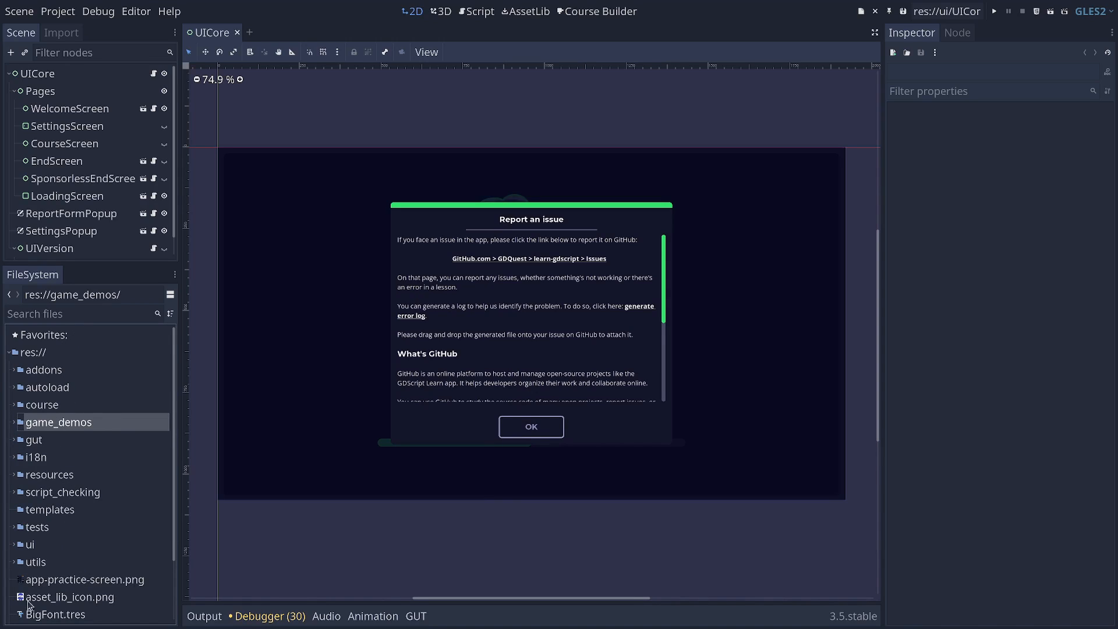
pyautogui.moveTo(77, 560)
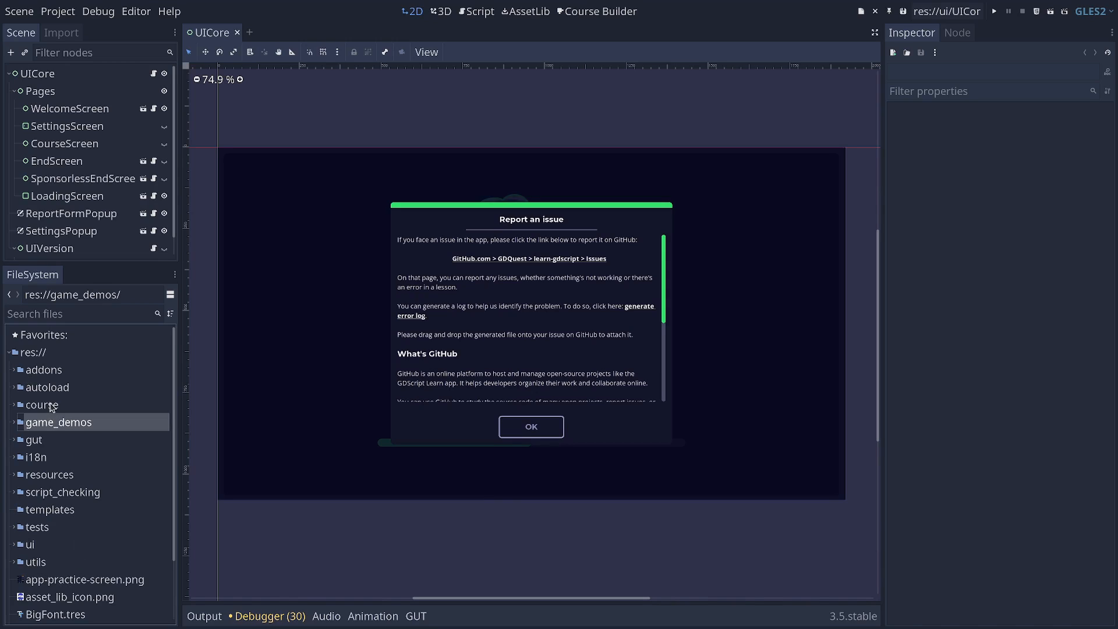
pyautogui.click(42, 404)
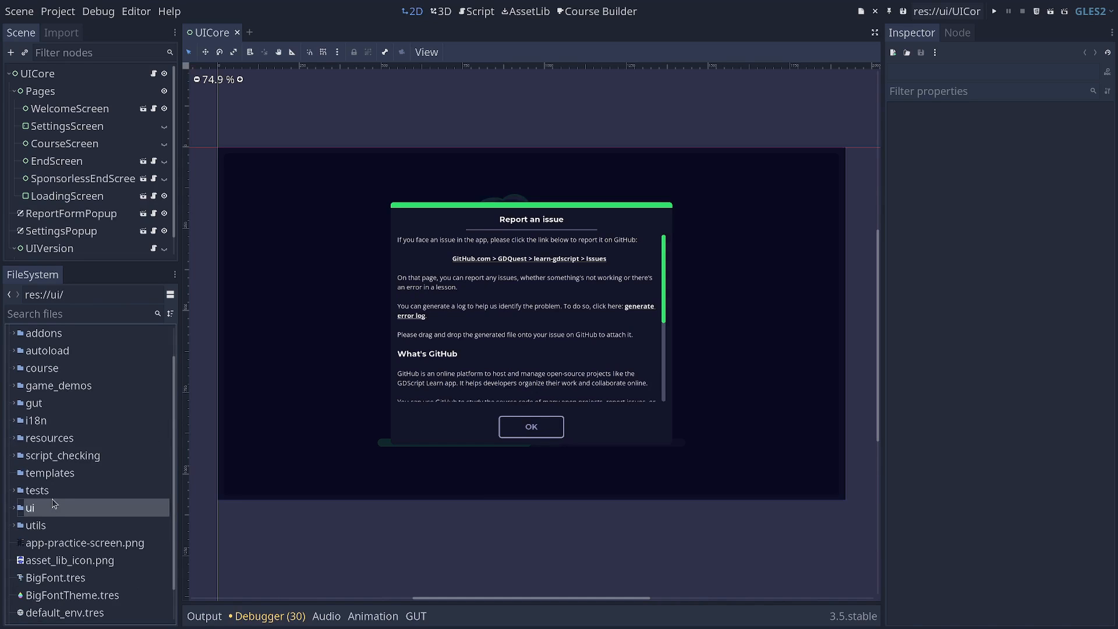
pyautogui.click(28, 508)
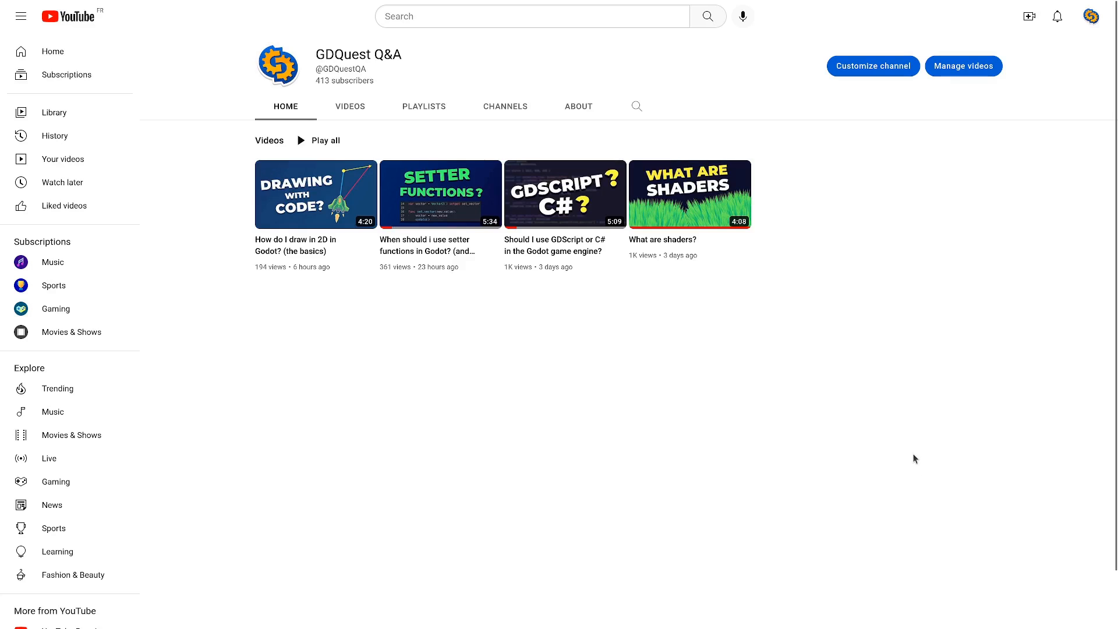
pyautogui.moveTo(849, 461)
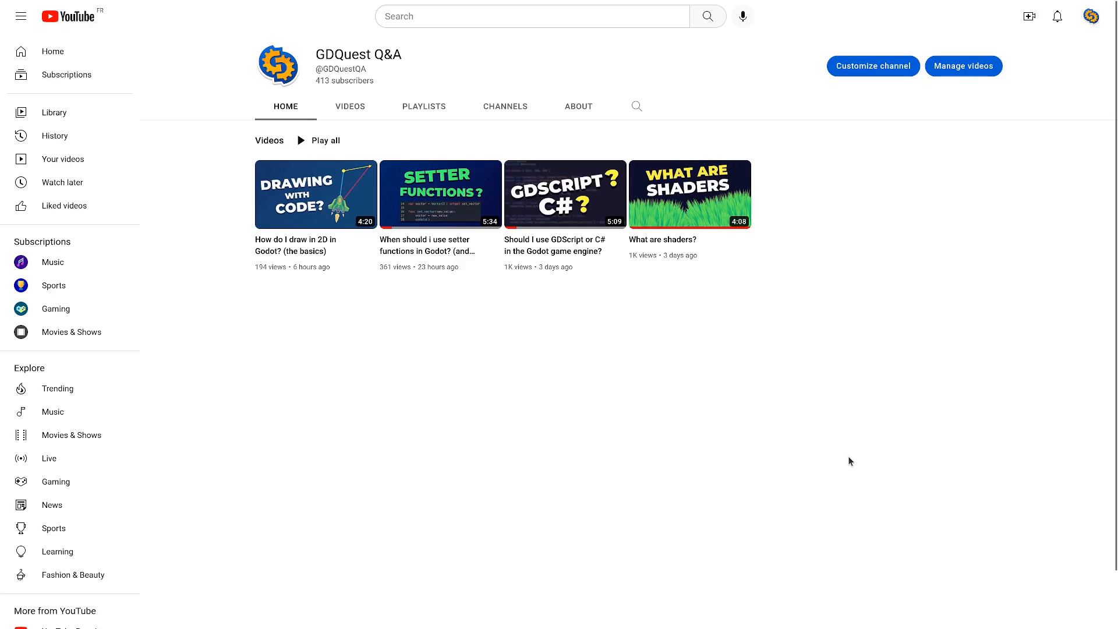
pyautogui.moveTo(827, 425)
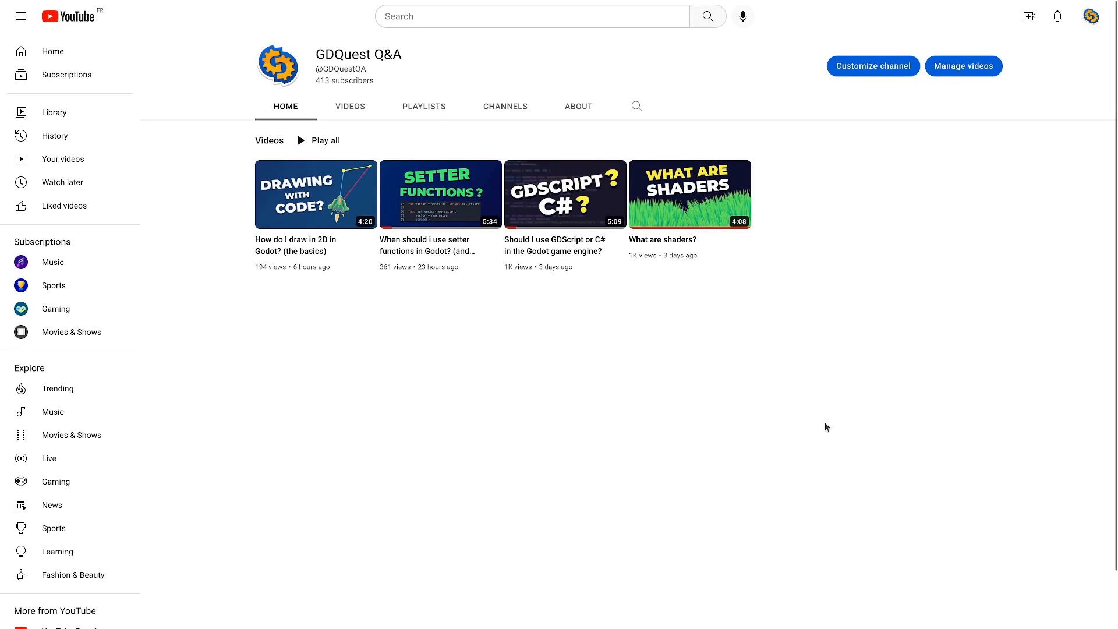
pyautogui.moveTo(789, 367)
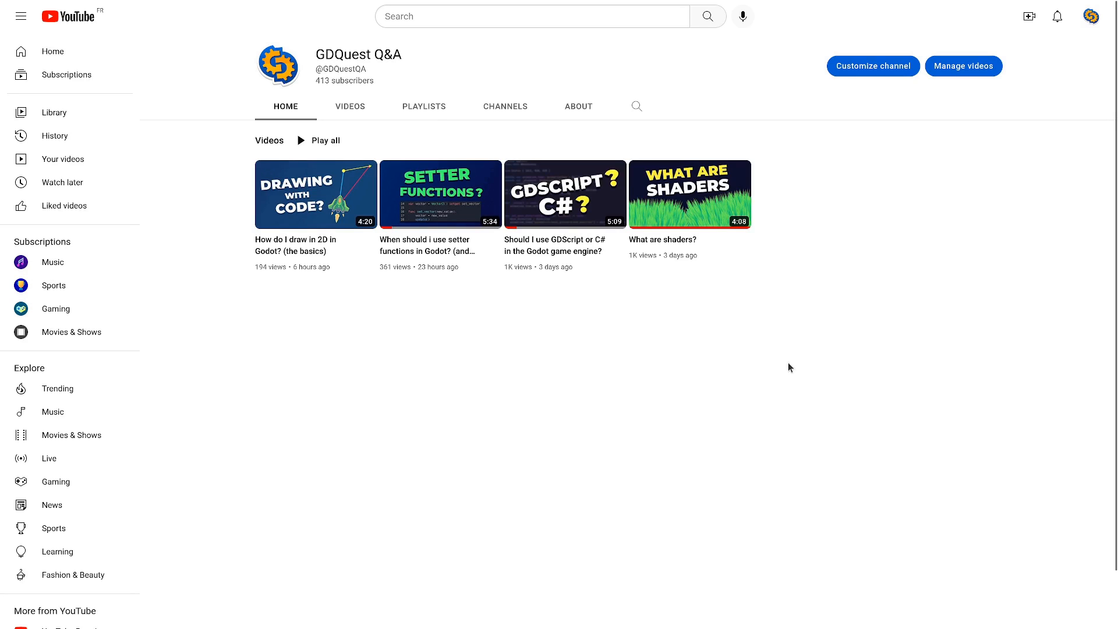
pyautogui.moveTo(803, 371)
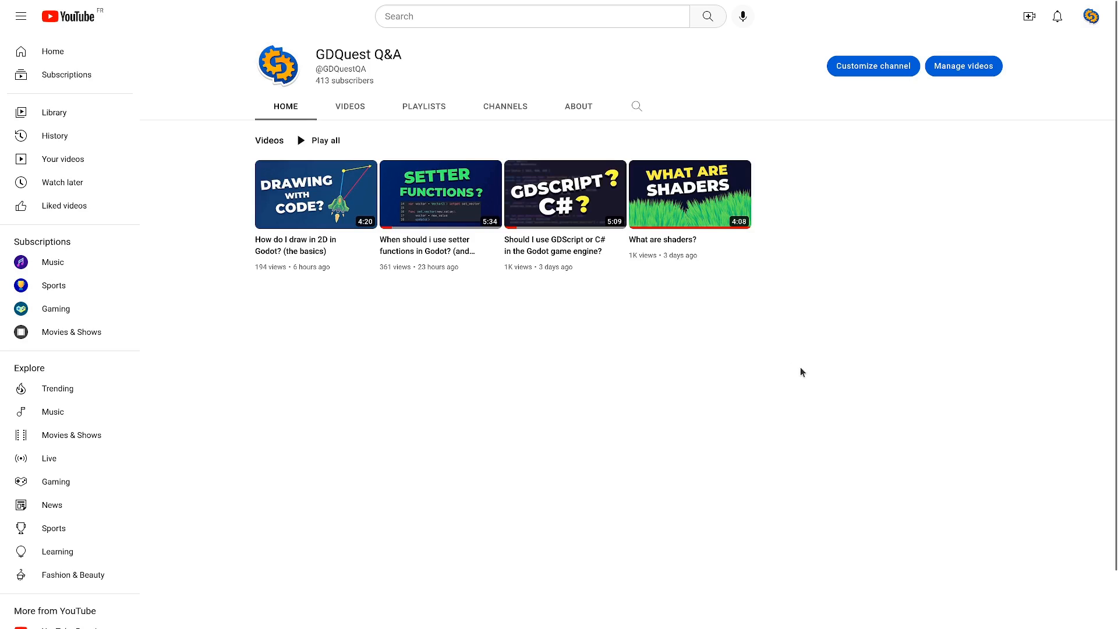